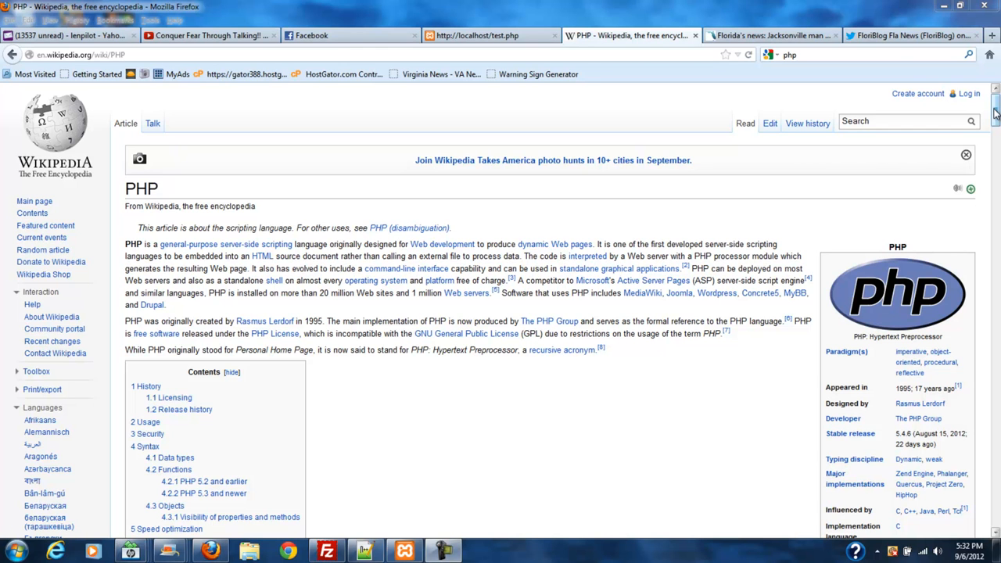
mouse_move(950, 144)
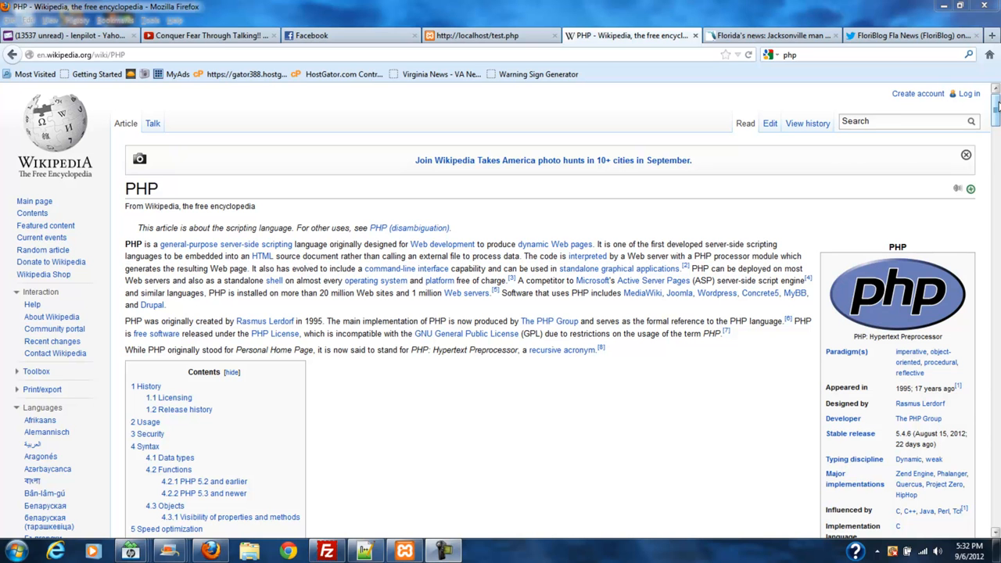
- Scroll the current page, then switch to the FloriBlog Fla News Twitter profile and browse its tweets
scroll(down, 3)
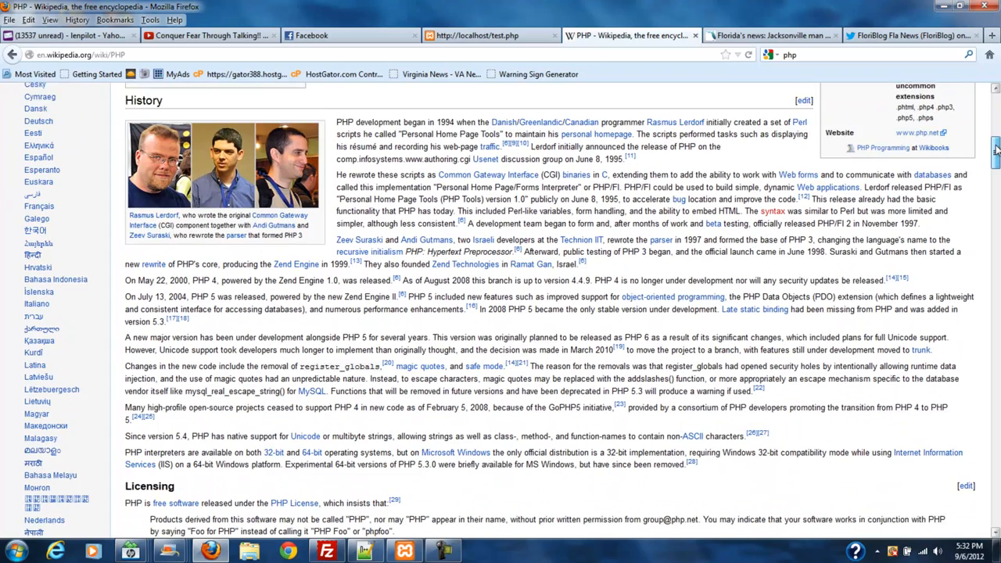
scroll(down, 3)
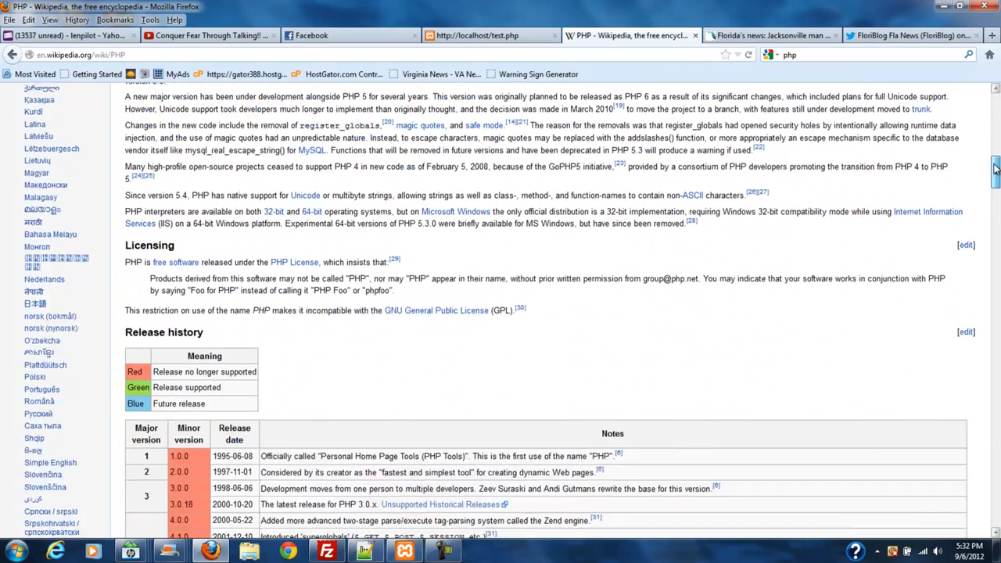
scroll(down, 3)
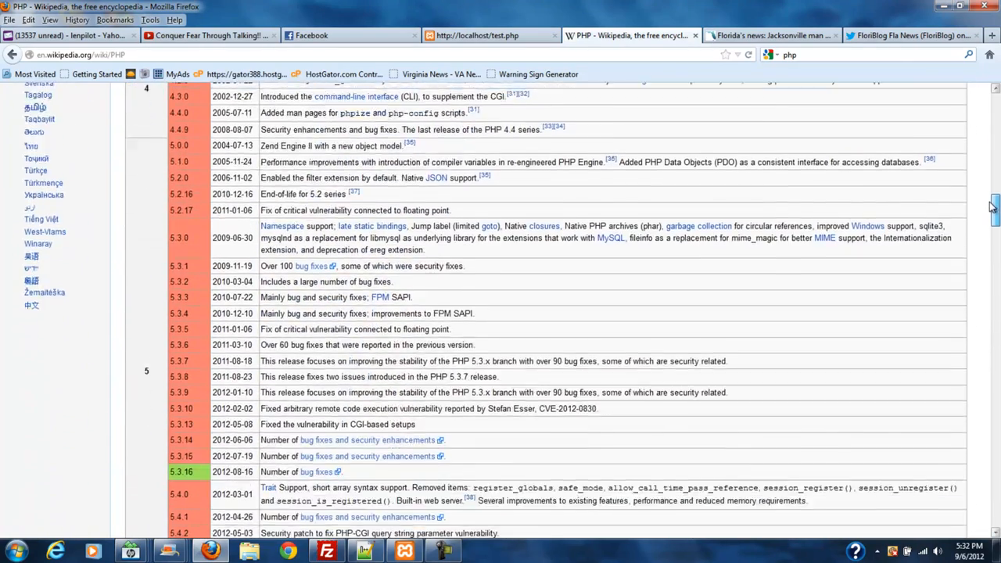
scroll(down, 3)
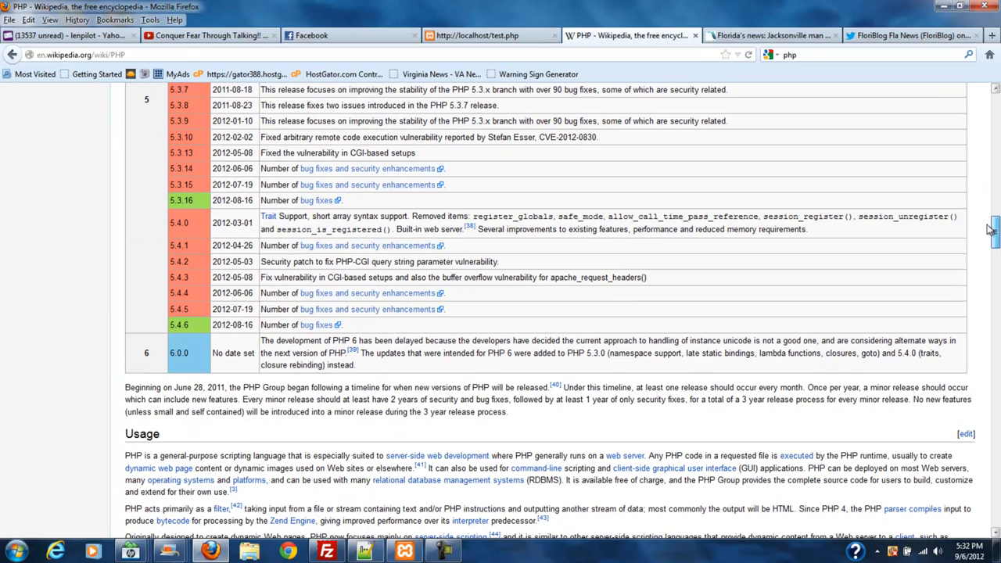
scroll(down, 3)
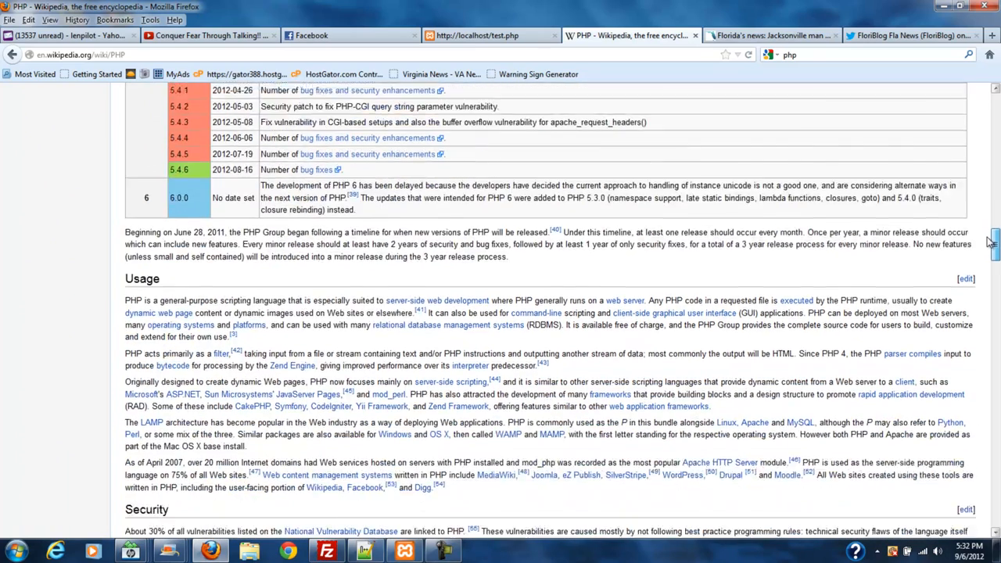
scroll(down, 3)
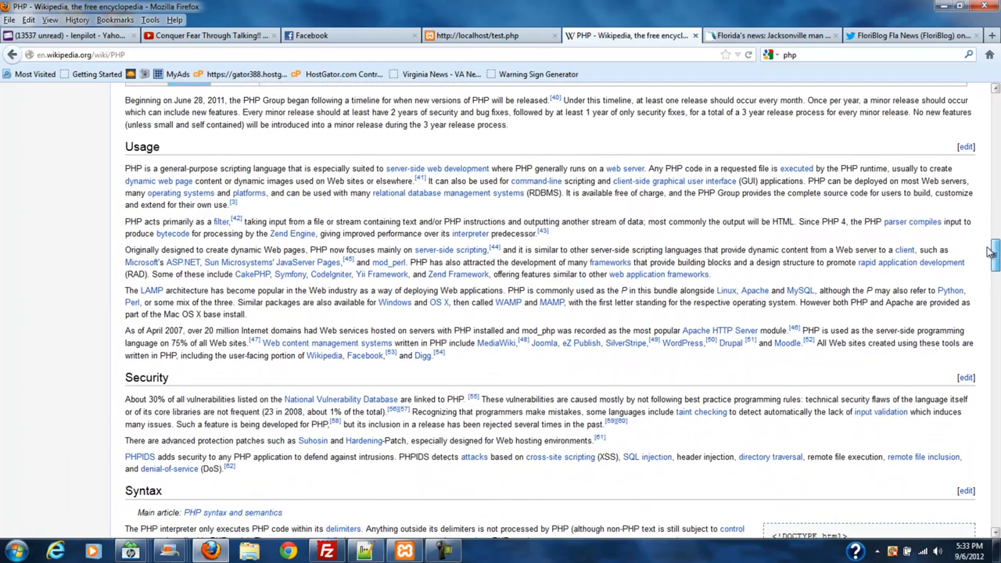
scroll(up, 3)
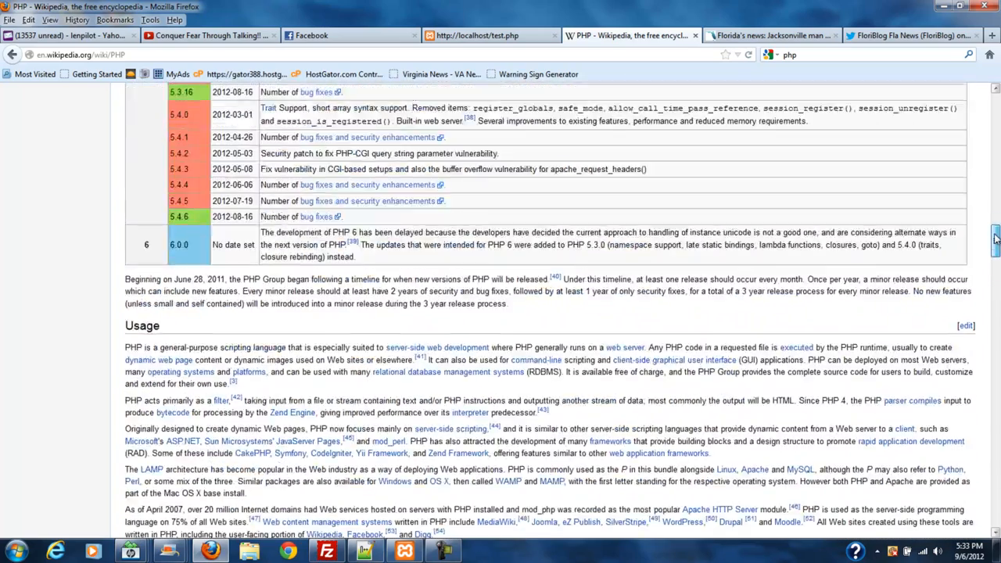
scroll(up, 3)
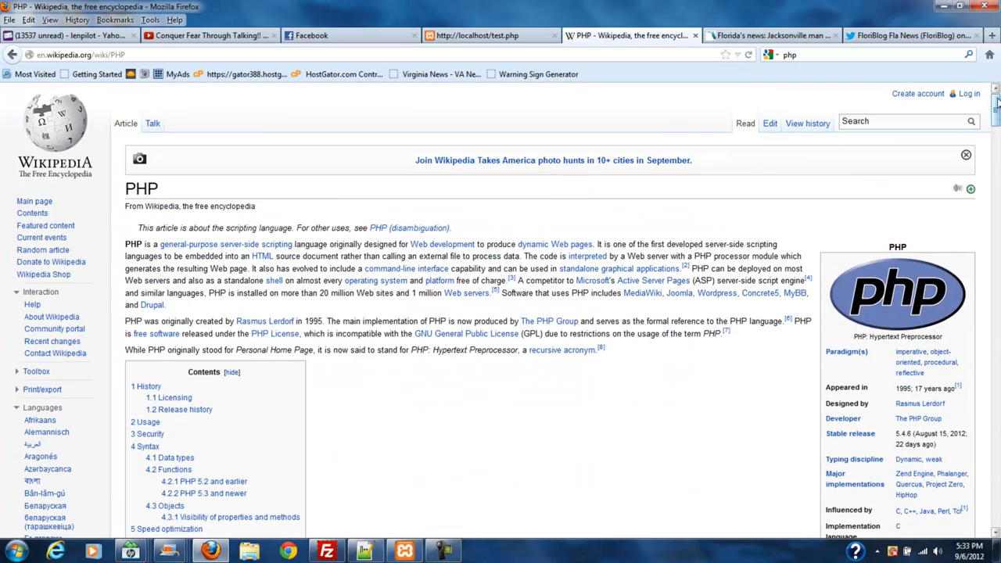
mouse_move(985, 156)
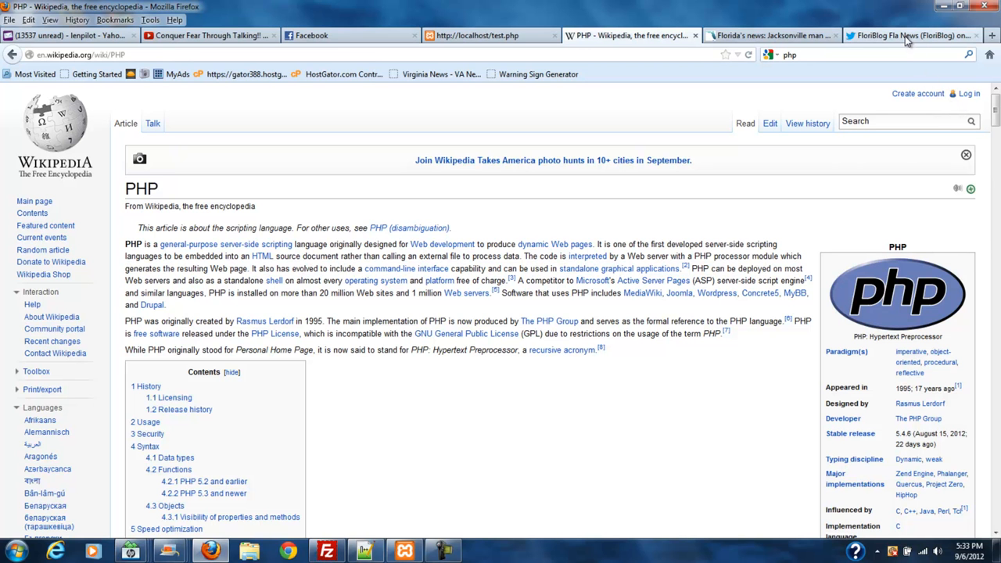
click(915, 35)
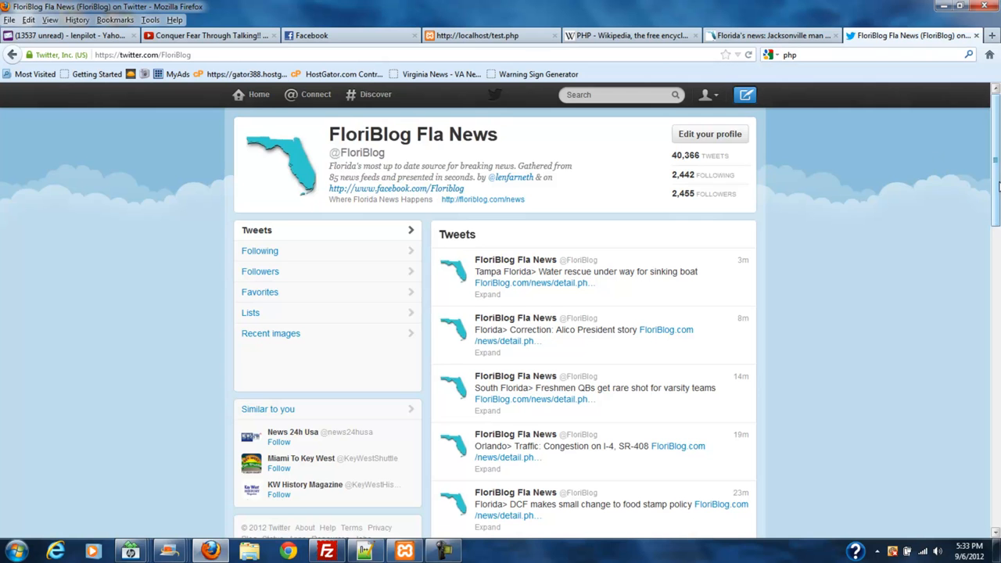
scroll(down, 3)
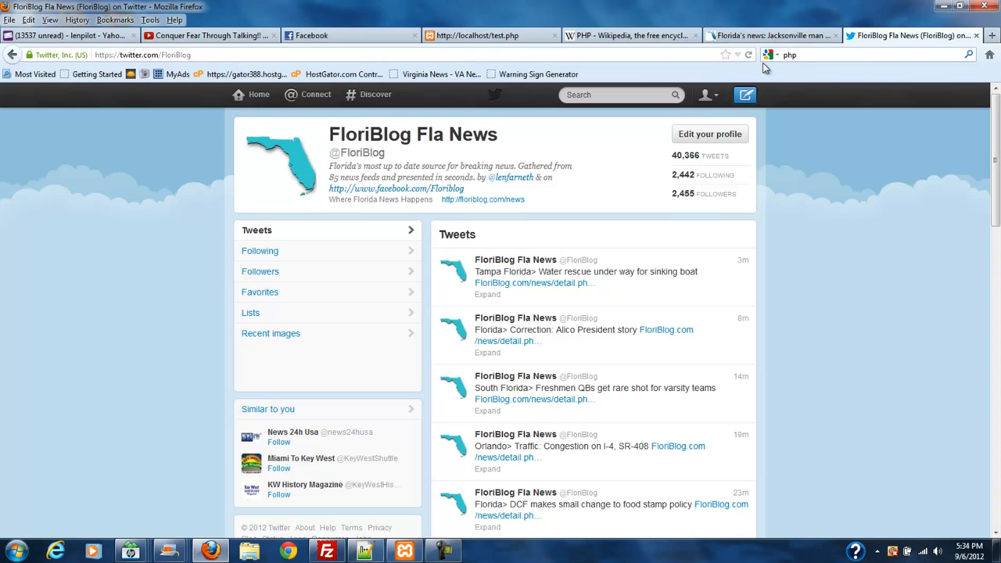
mouse_move(743, 272)
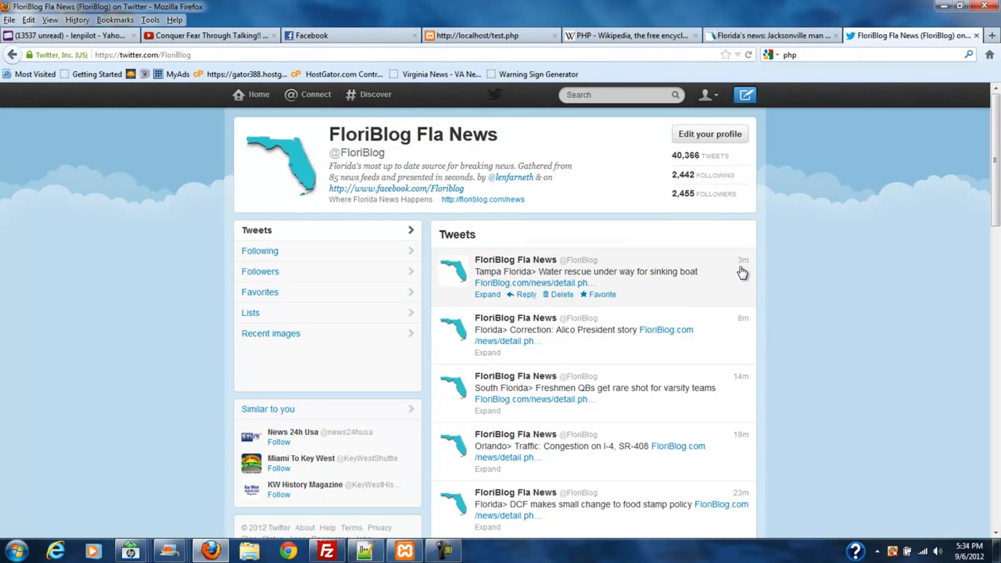
mouse_move(738, 397)
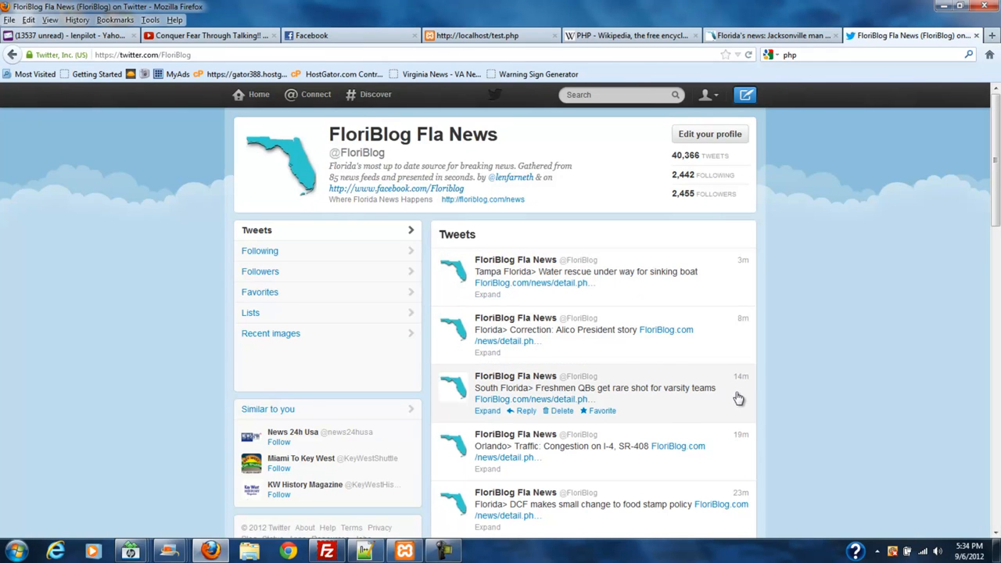
mouse_move(732, 401)
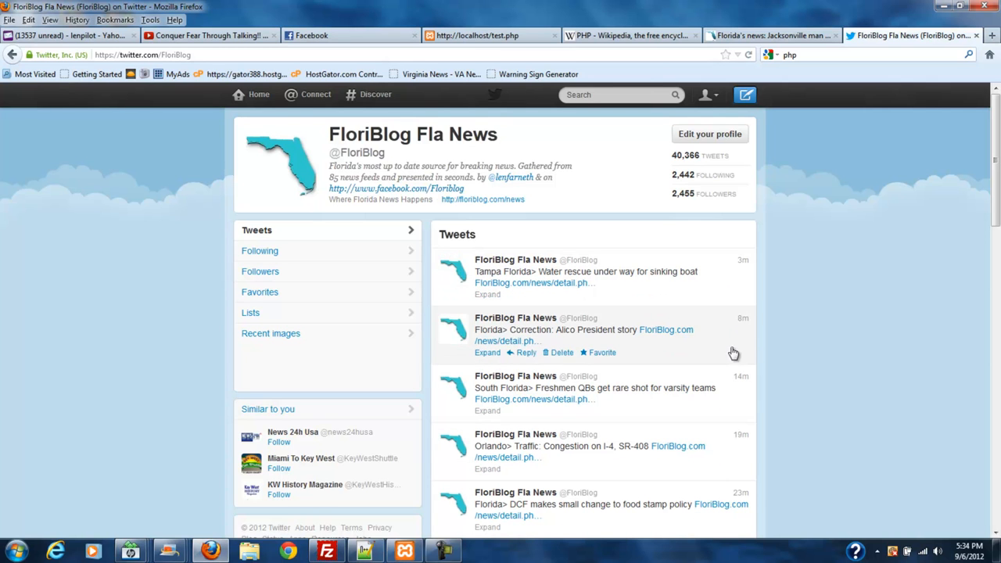
mouse_move(858, 188)
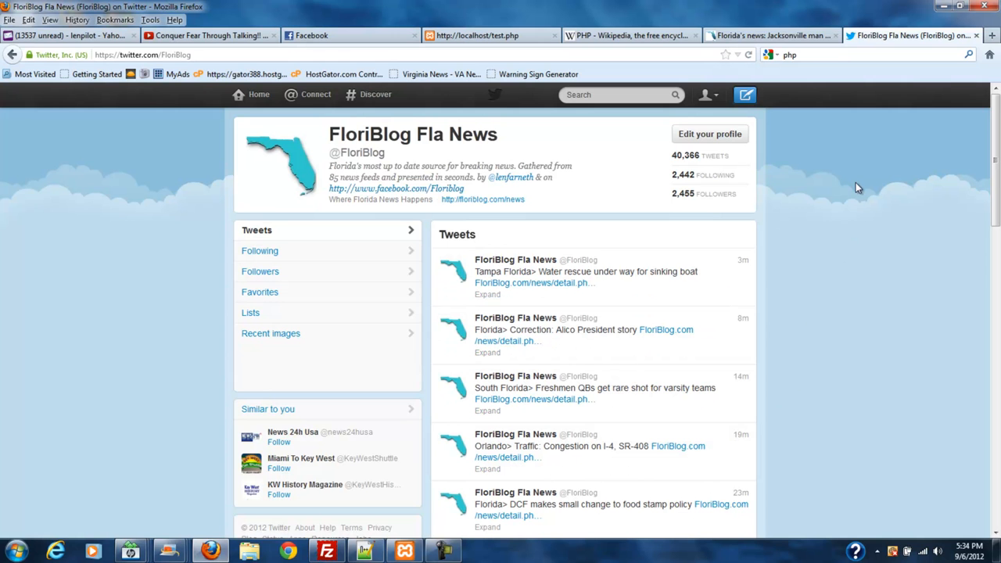
mouse_move(779, 34)
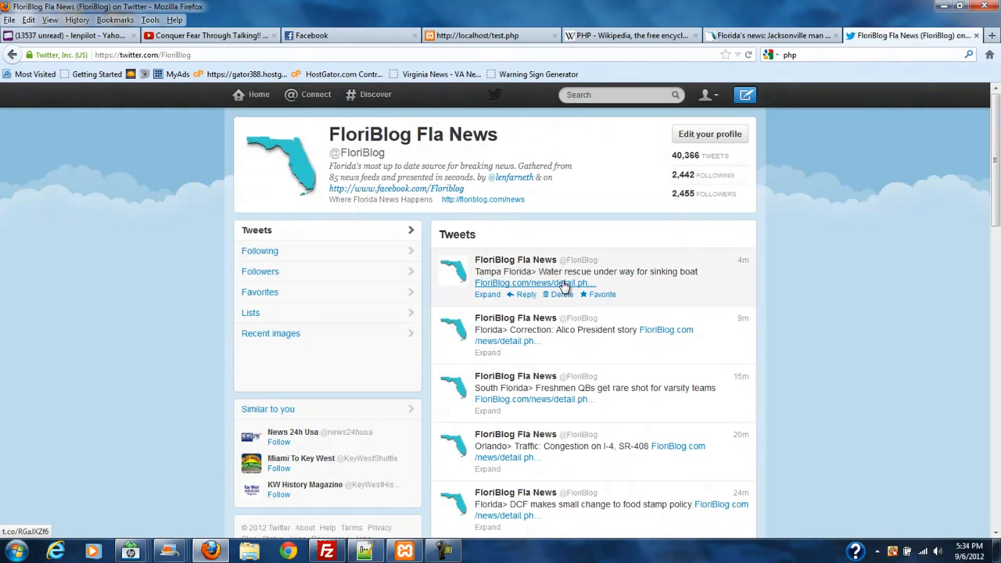
- Open the top tweet's detail.php link for the sinking boat water rescue story and scroll through it
click(528, 283)
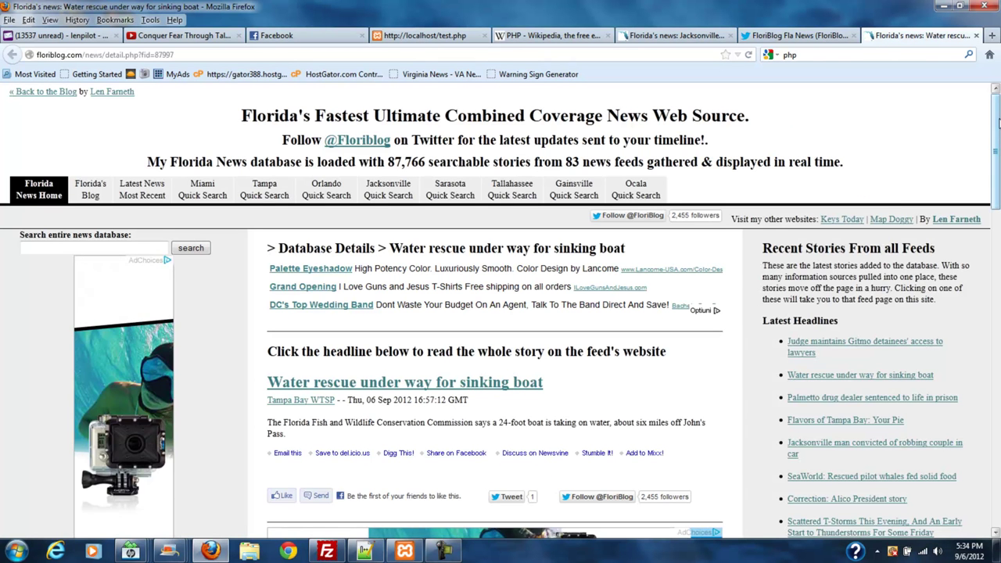
scroll(down, 3)
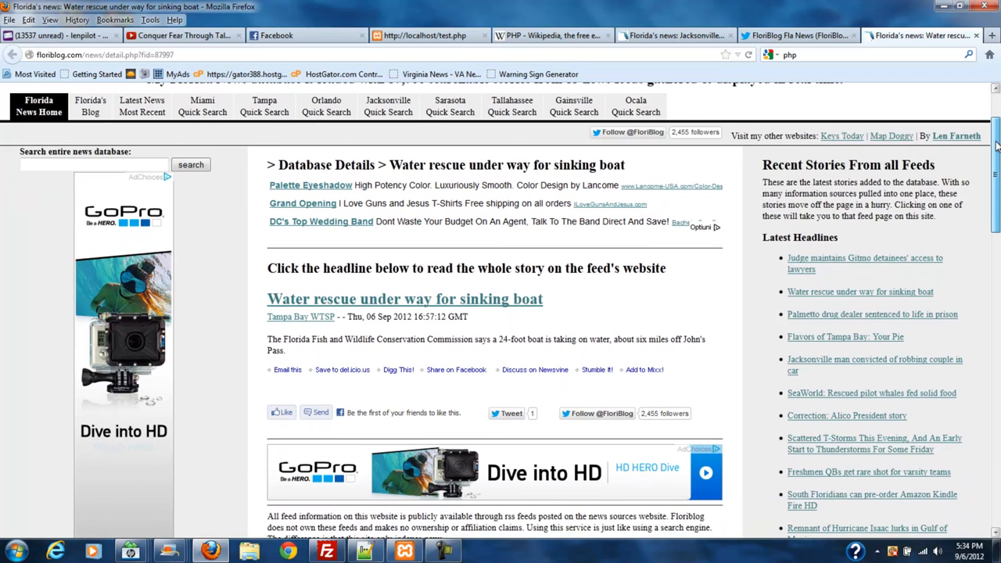
scroll(down, 3)
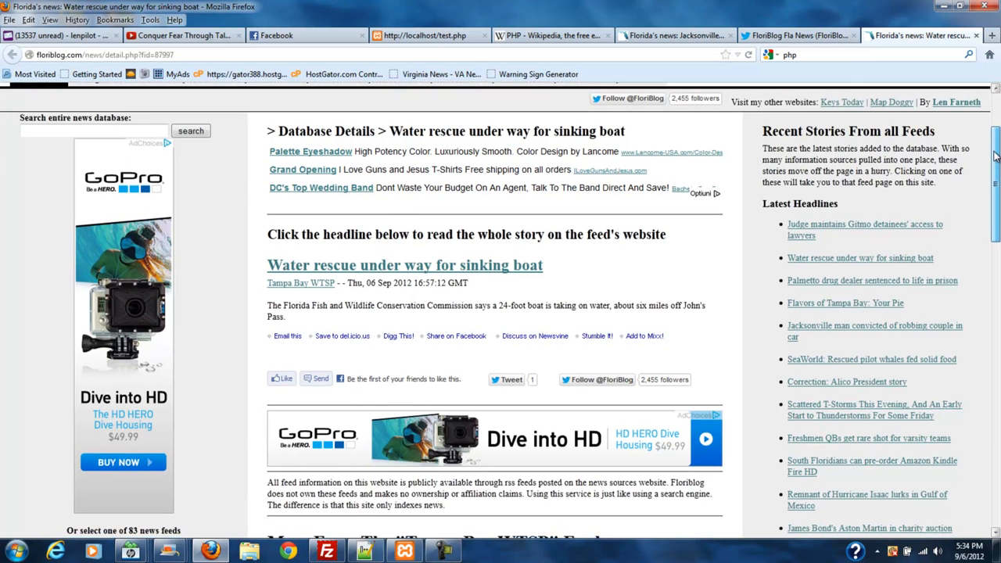
scroll(down, 3)
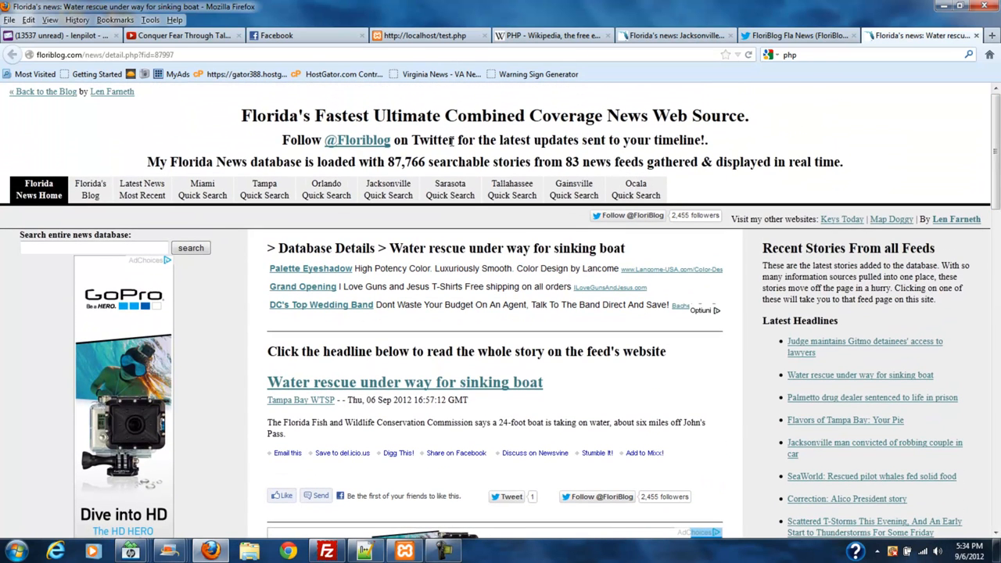
mouse_move(409, 162)
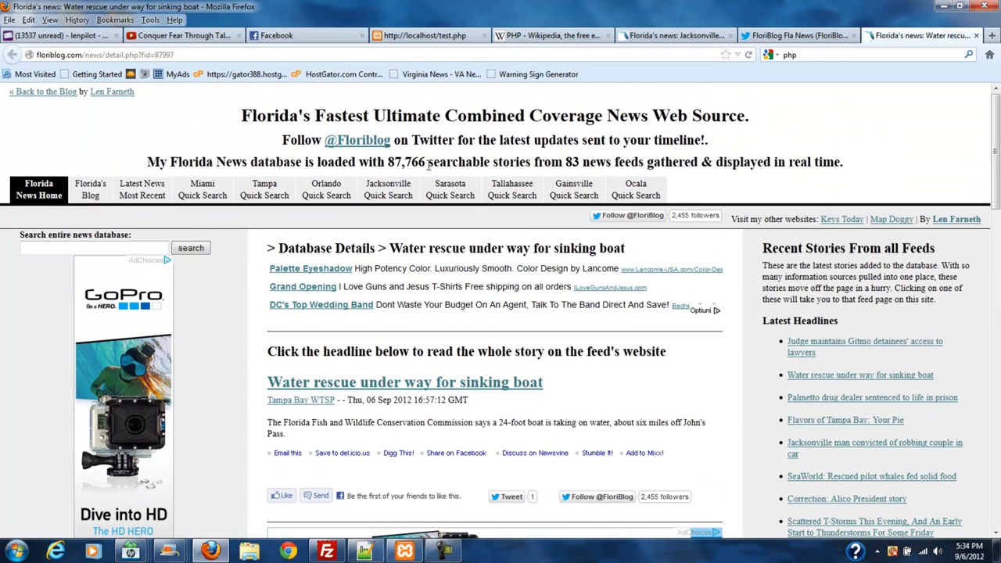
mouse_move(495, 173)
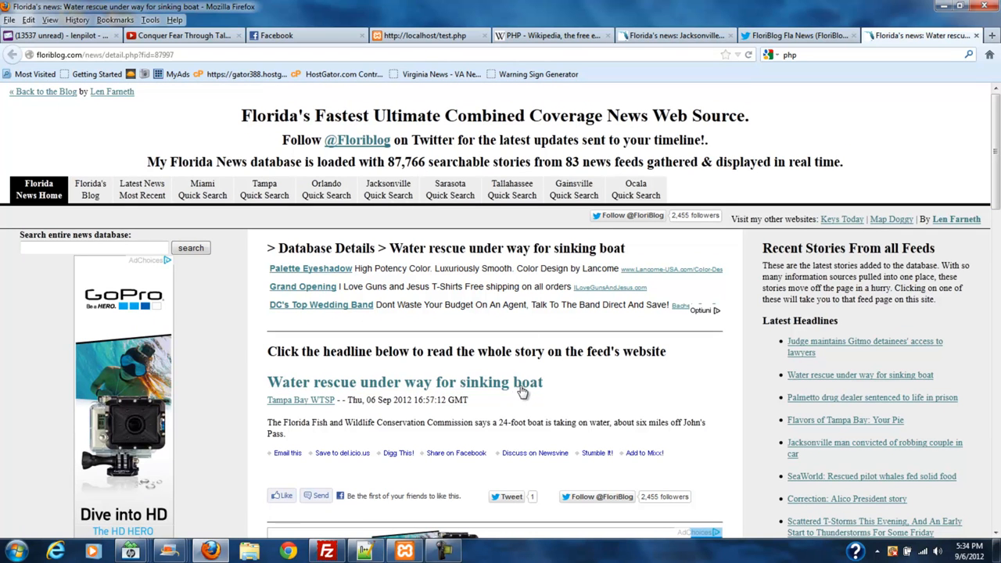
mouse_move(575, 389)
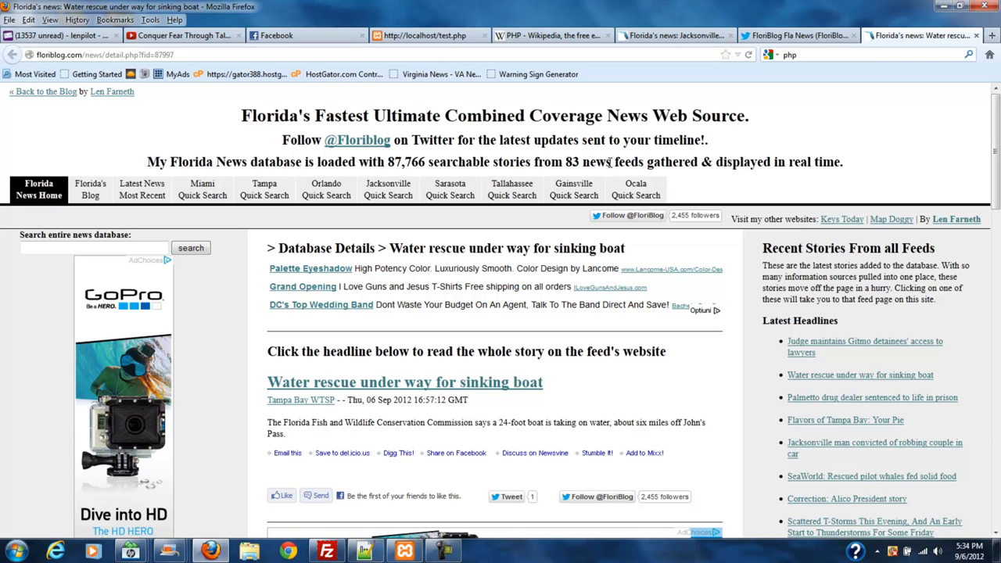
mouse_move(548, 318)
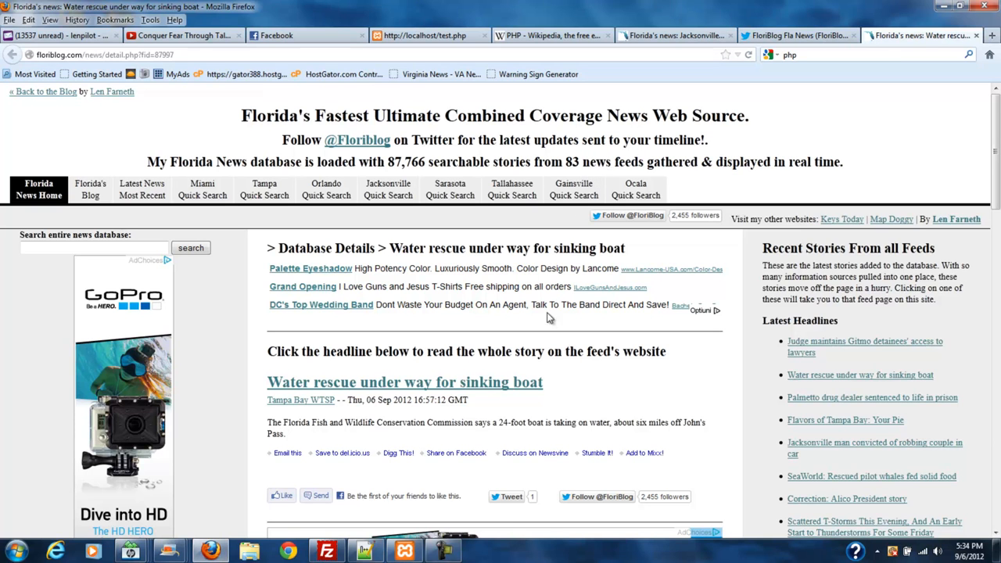
mouse_move(825, 132)
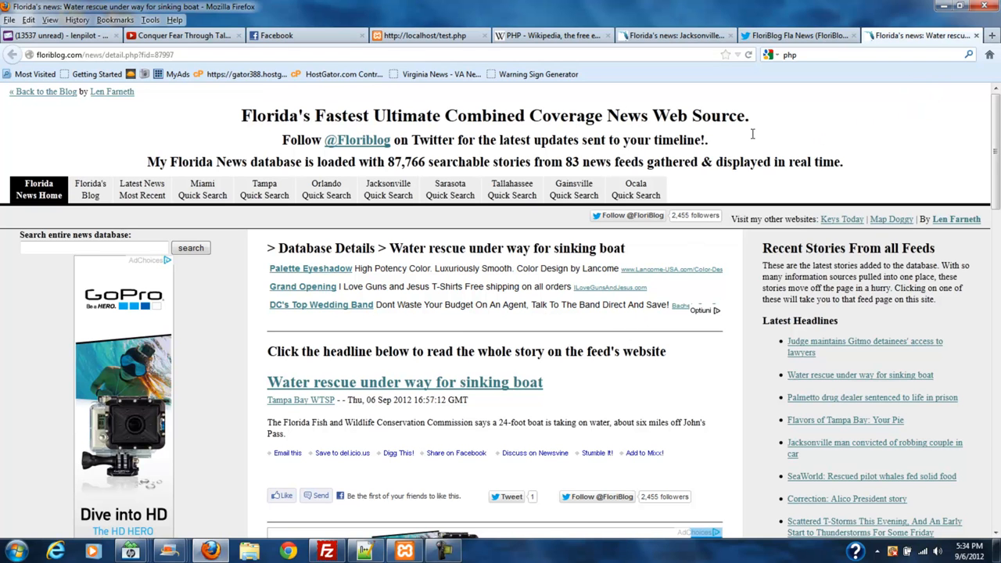
mouse_move(784, 162)
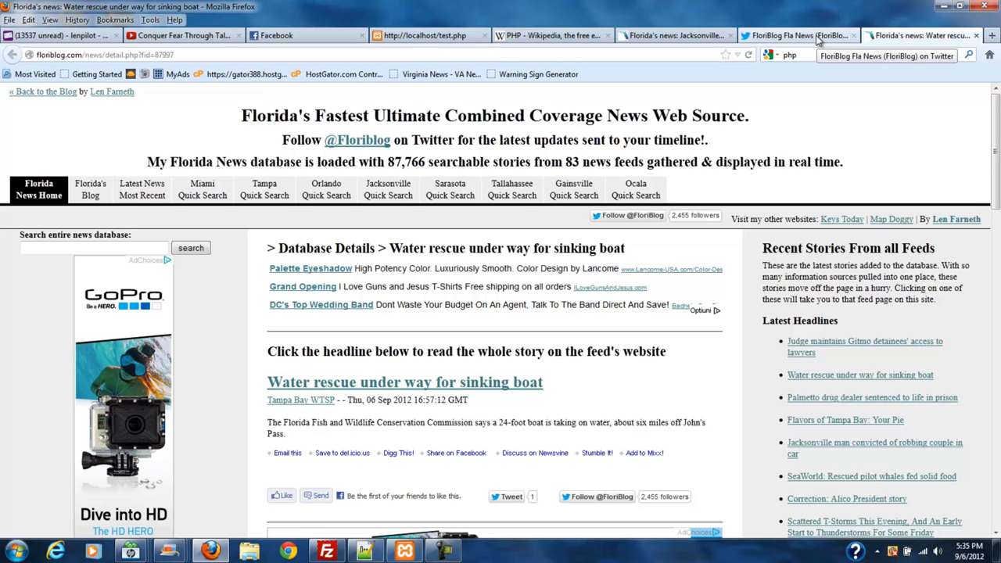
- Switch back to the FloriBlog Fla News Twitter tab
click(793, 35)
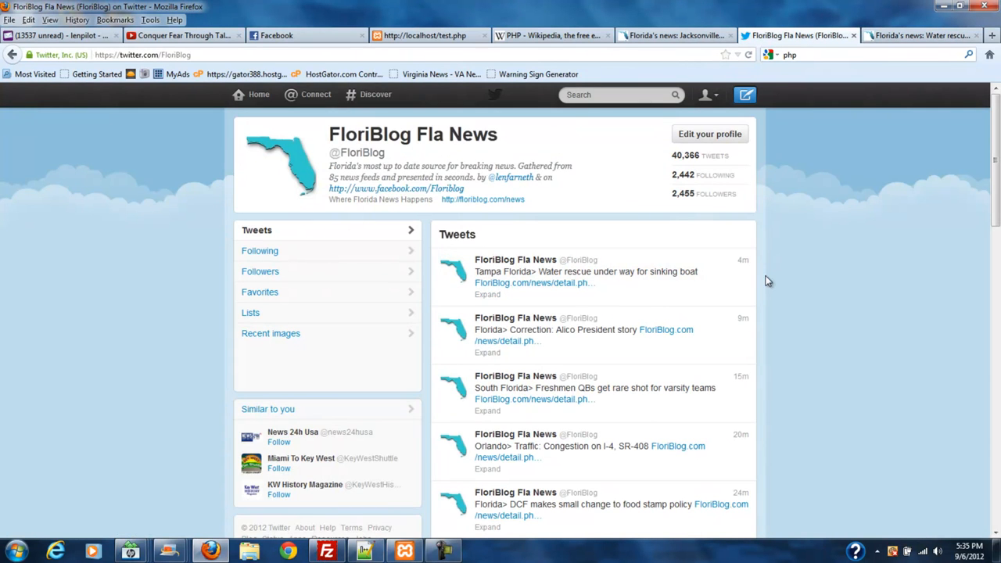
mouse_move(581, 40)
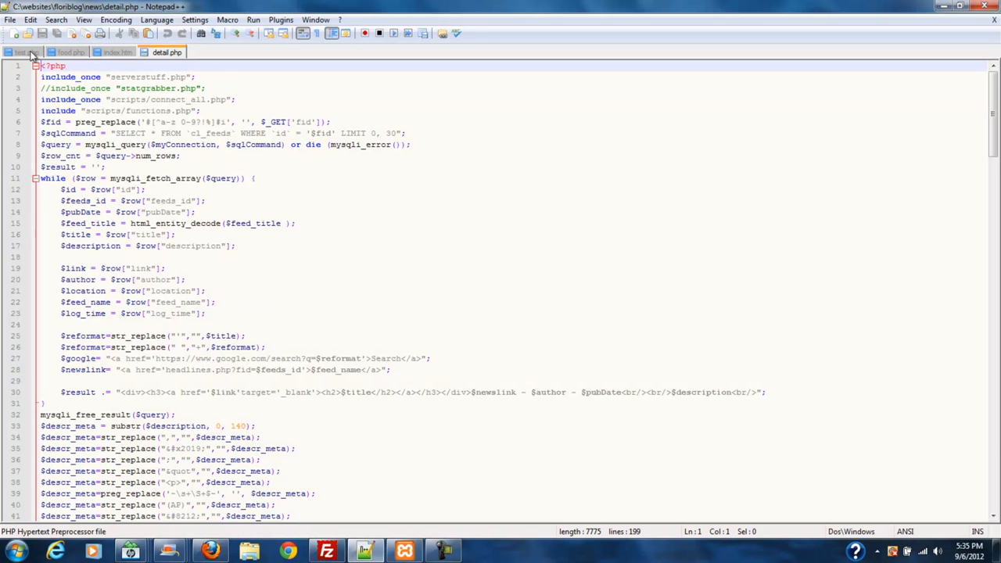
- Glance at index.htm, then settle on the test.php hello world script
click(21, 52)
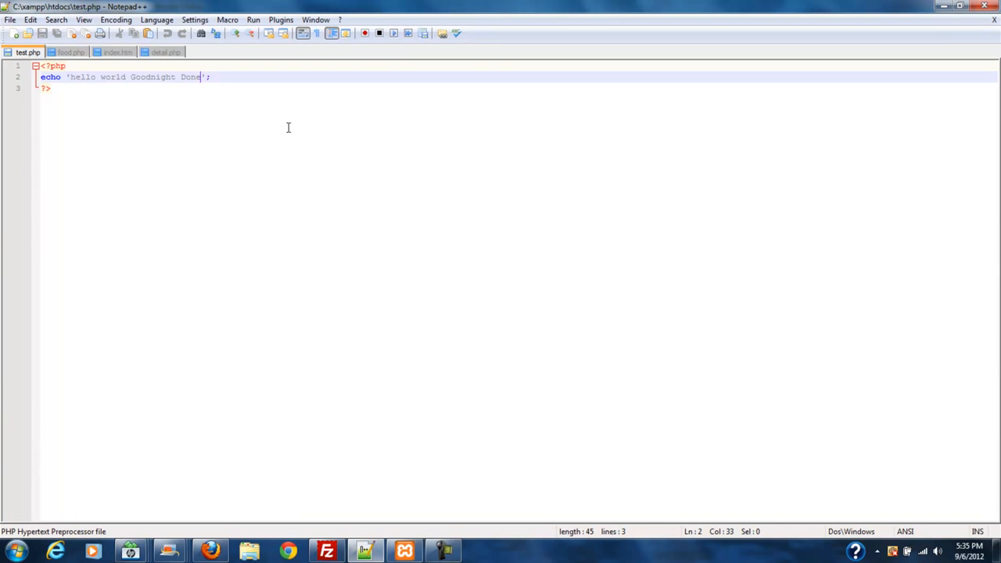
click(118, 52)
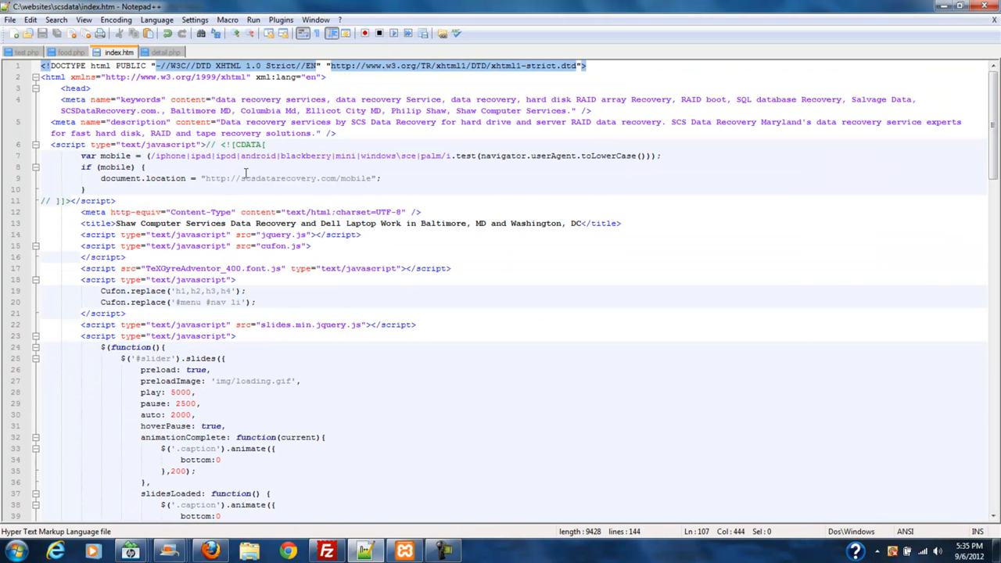
mouse_move(472, 443)
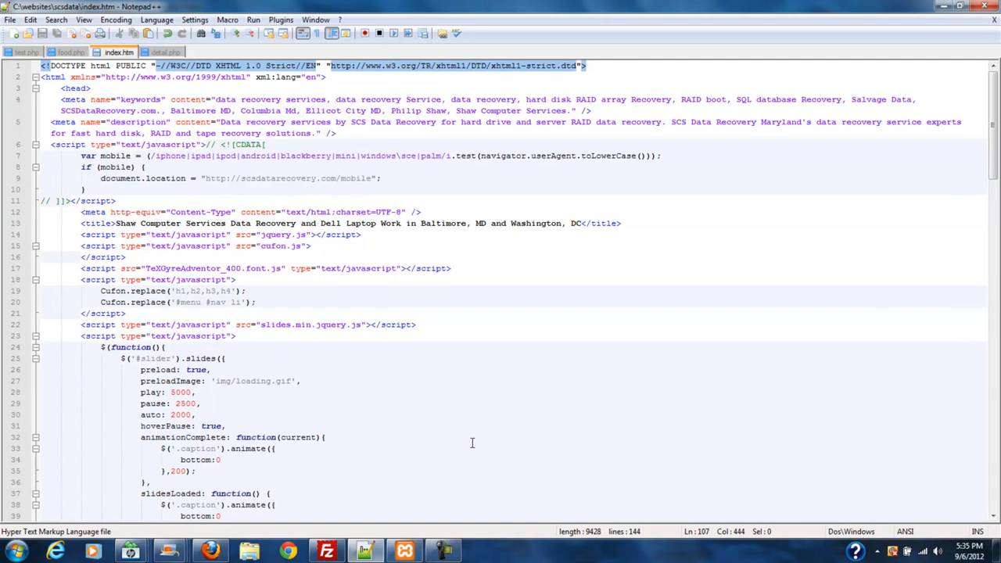
scroll(down, 3)
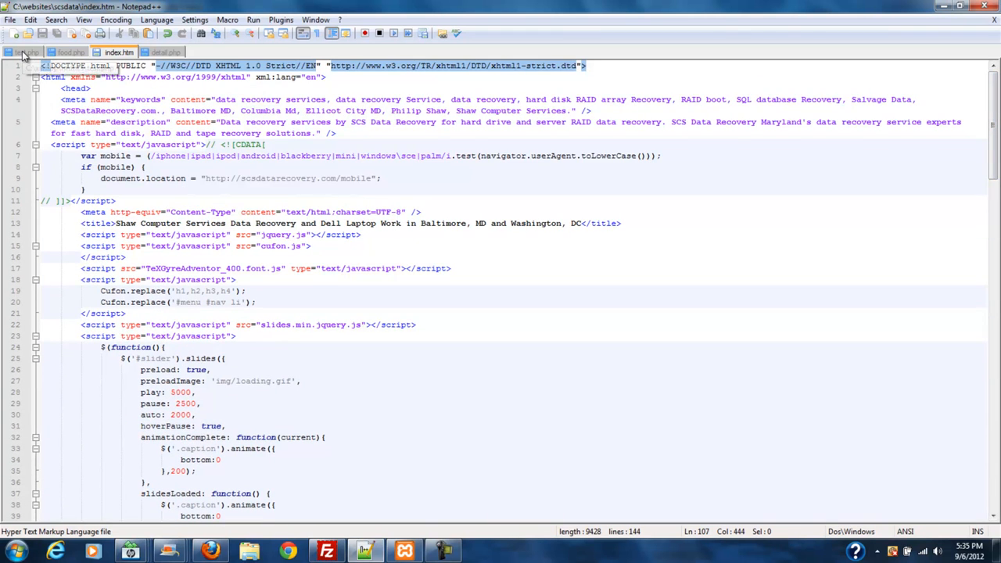
click(17, 53)
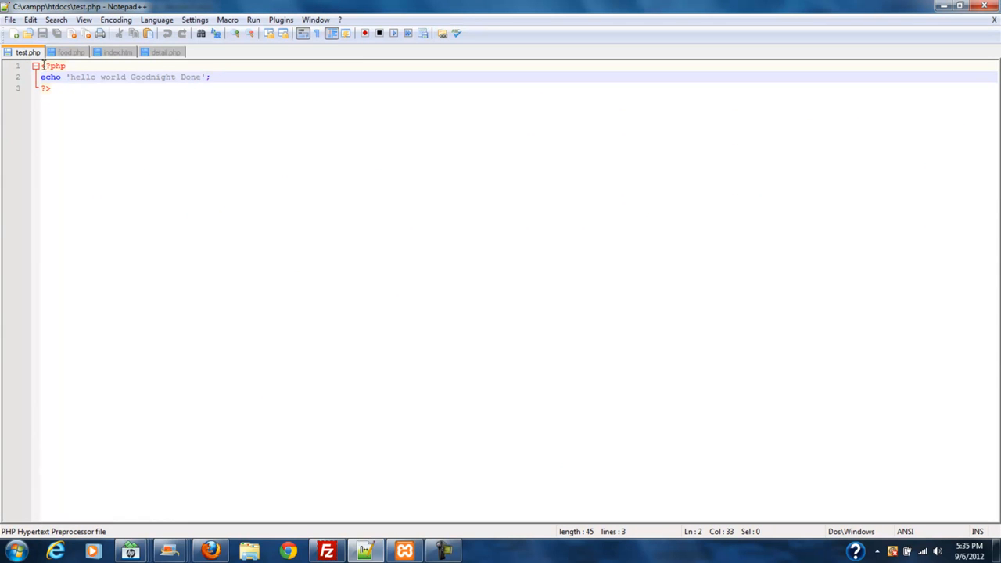
mouse_move(419, 361)
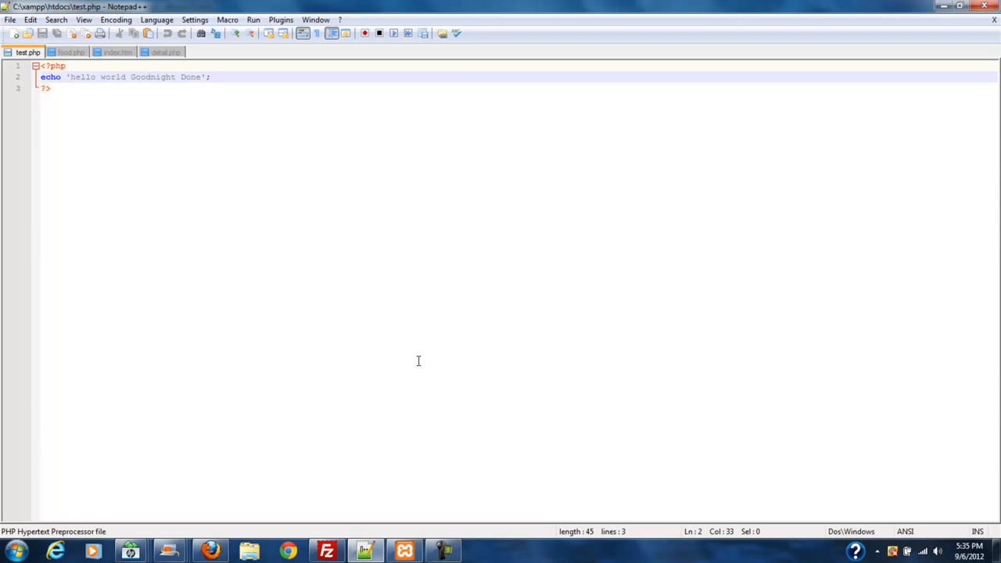
mouse_move(211, 550)
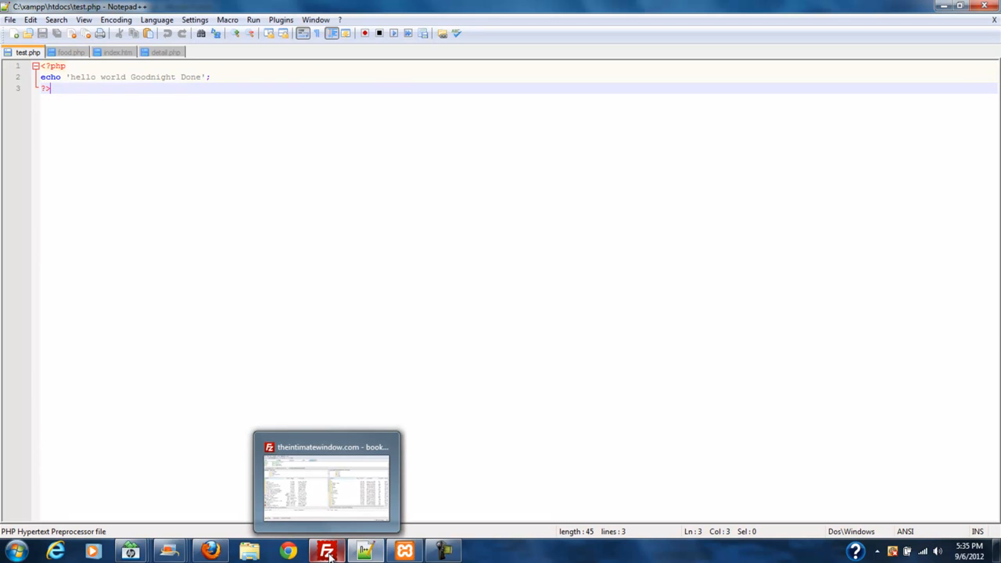
mouse_move(326, 547)
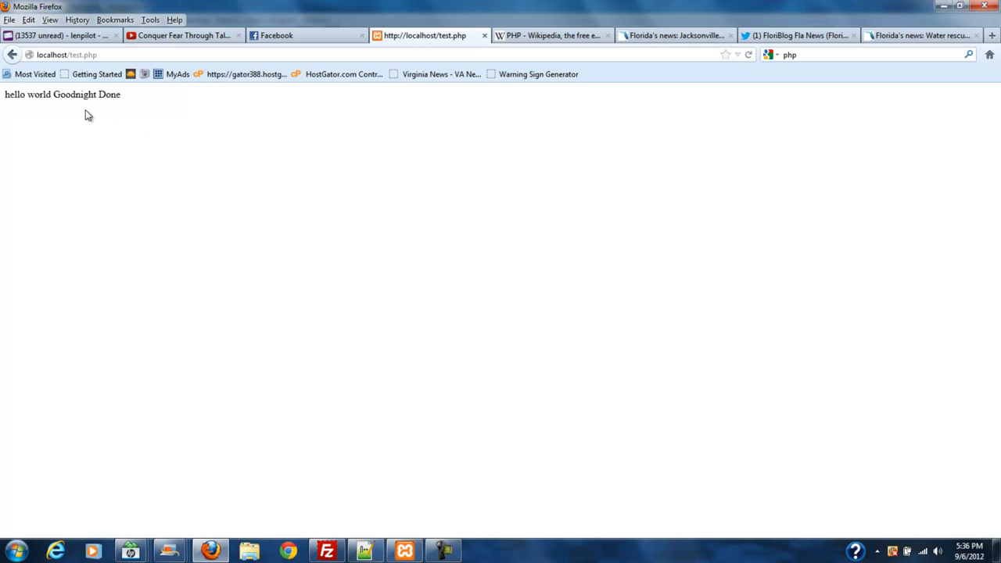
mouse_move(125, 103)
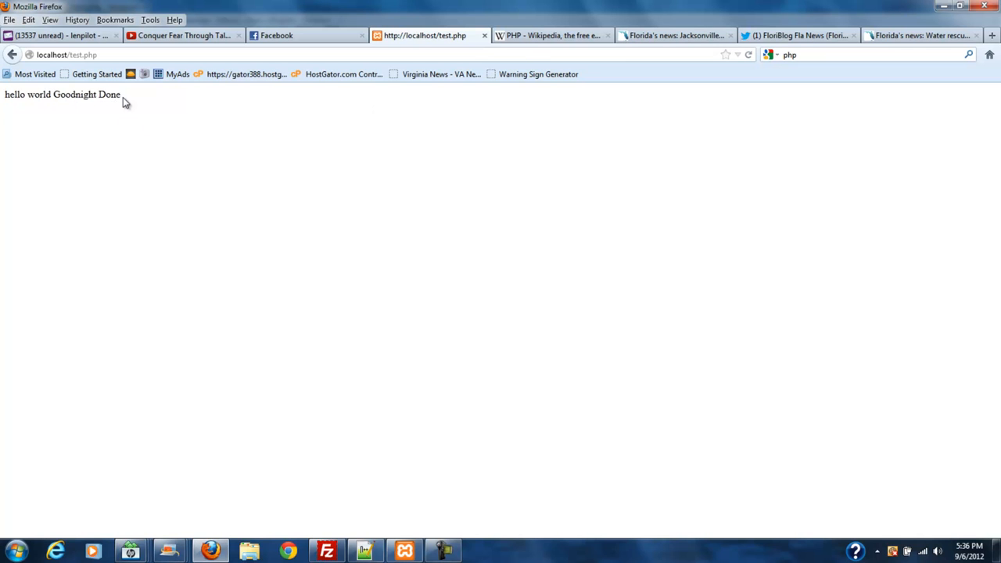
mouse_move(187, 132)
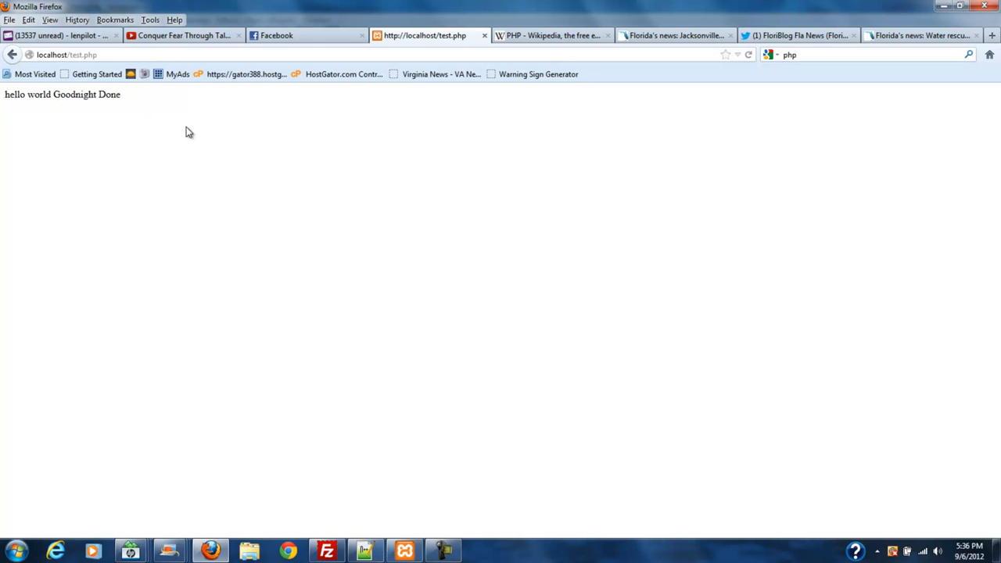
- Right-click the localhost/test.php page showing 'hello world Goodnight Done'
right_click(283, 160)
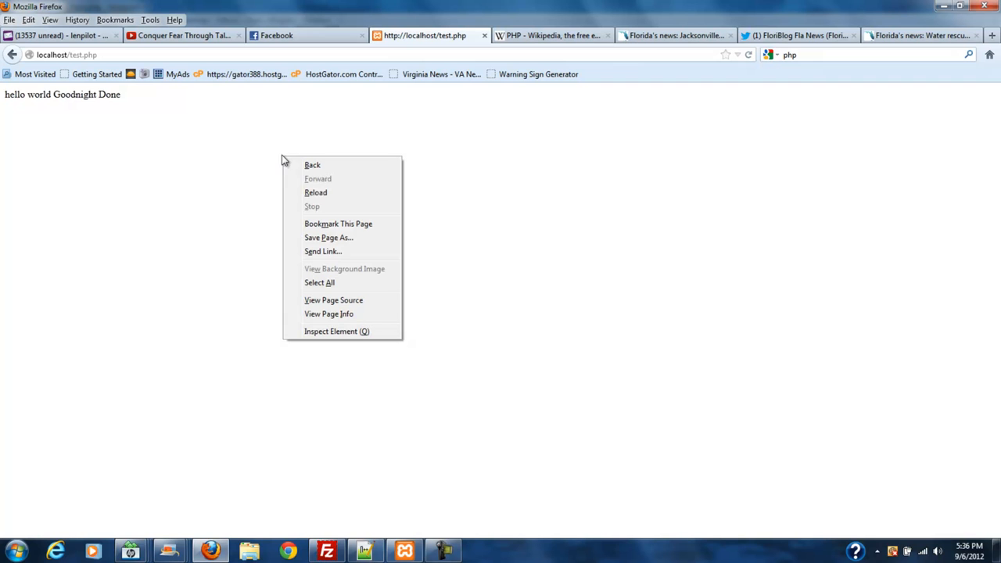
mouse_move(349, 300)
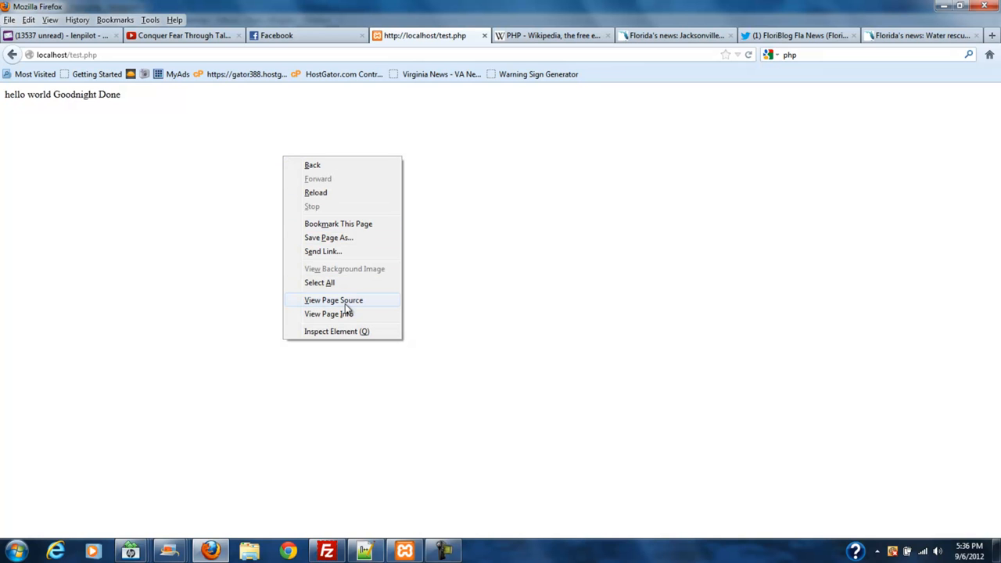
- View test.php's page source, close it, and return to Notepad++
click(333, 300)
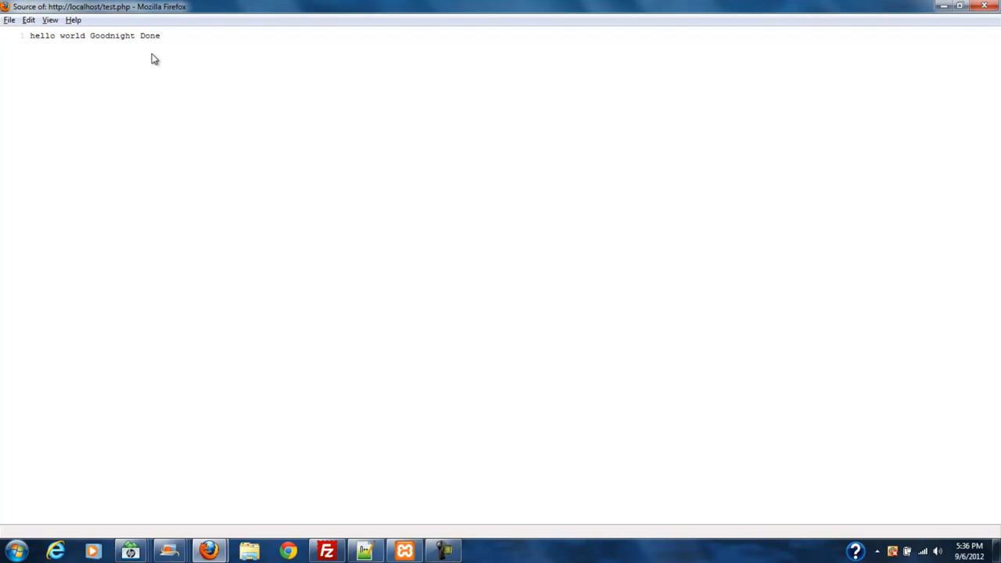
mouse_move(229, 86)
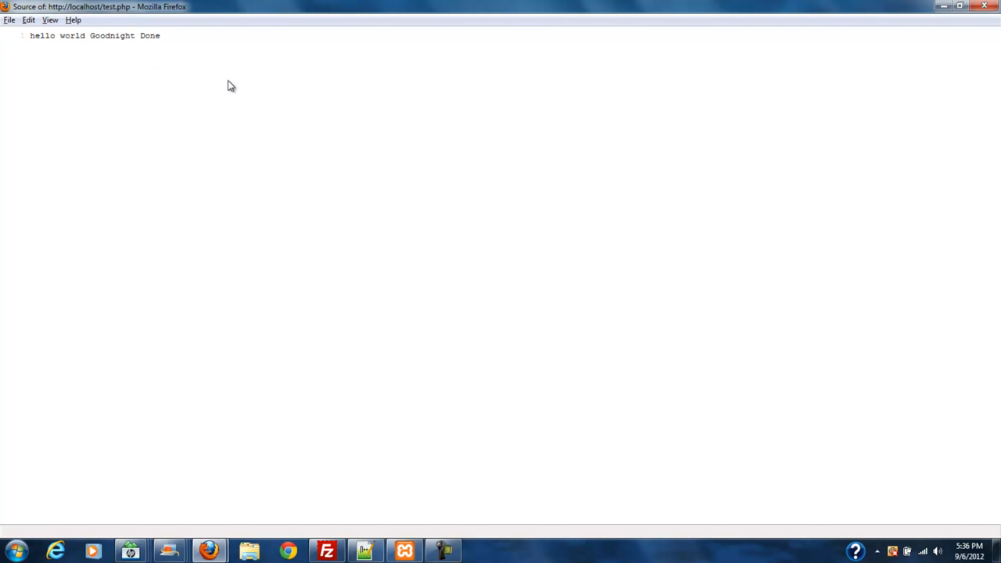
click(365, 549)
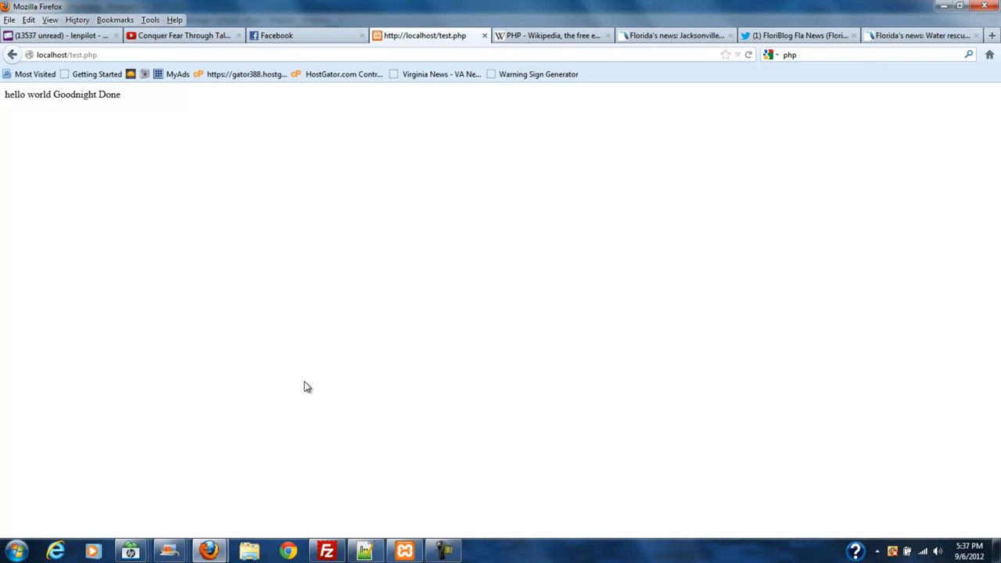
mouse_move(351, 183)
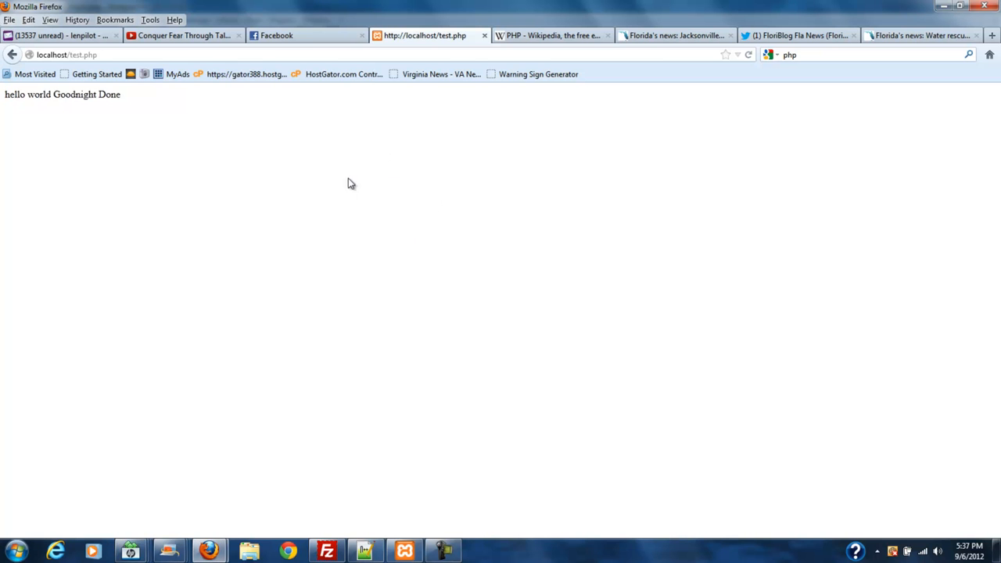
click(366, 549)
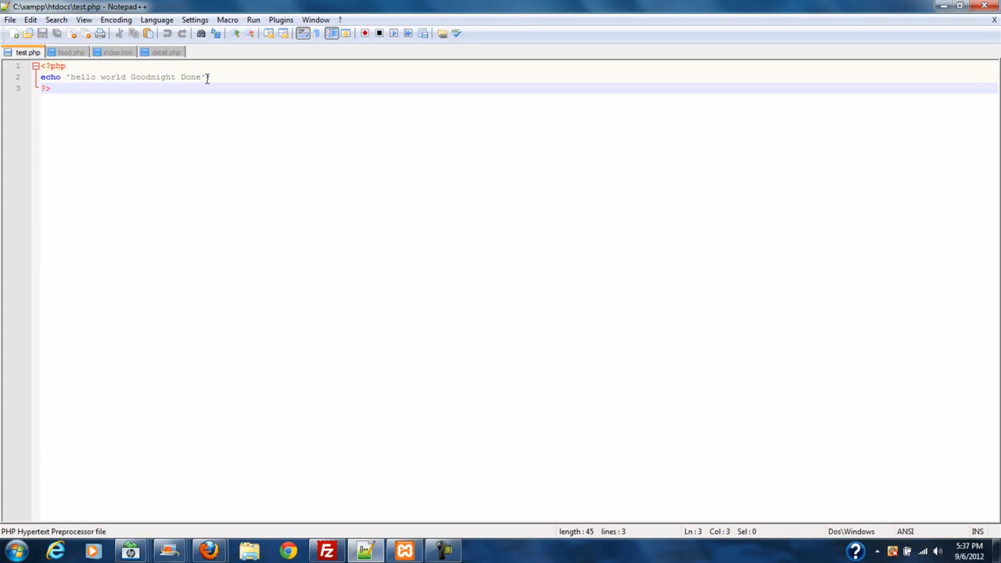
- Type $variable on a new line below test.php's echo statement
text(;)
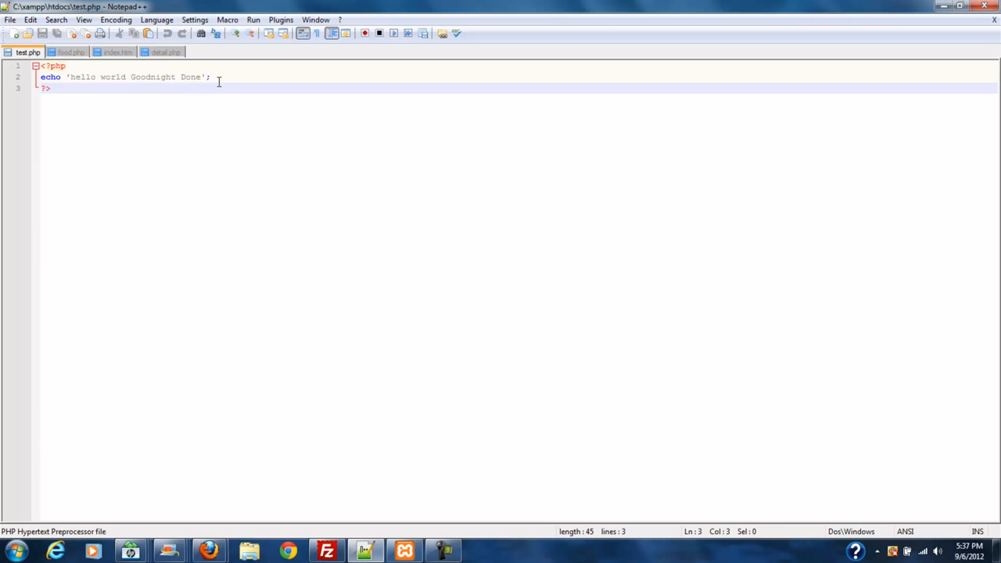
click(219, 81)
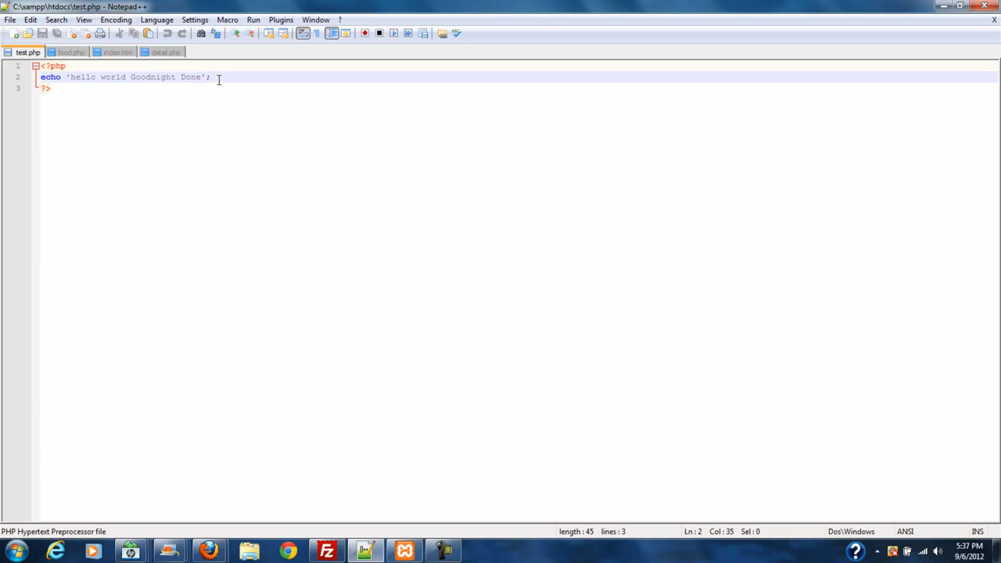
key(Enter)
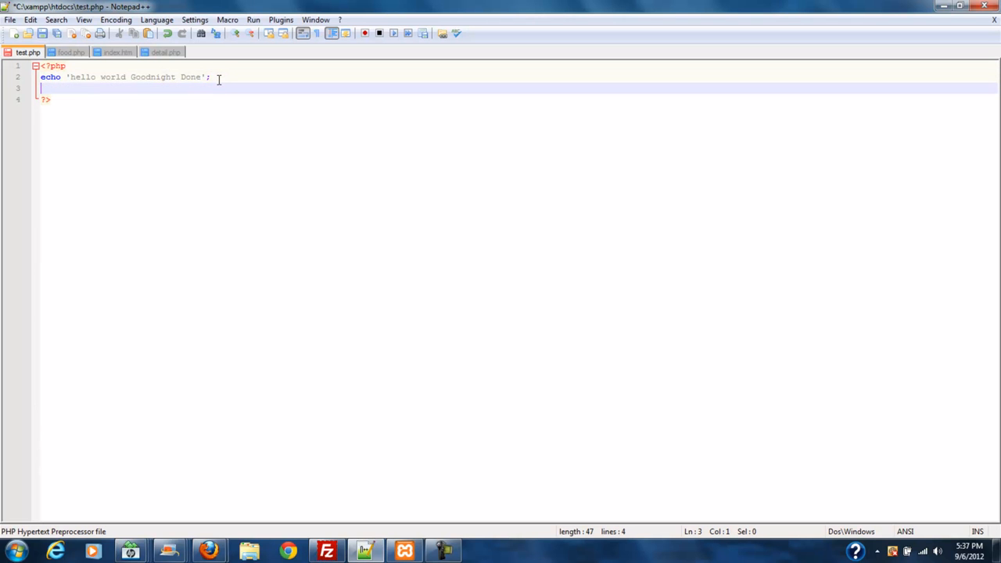
text($)
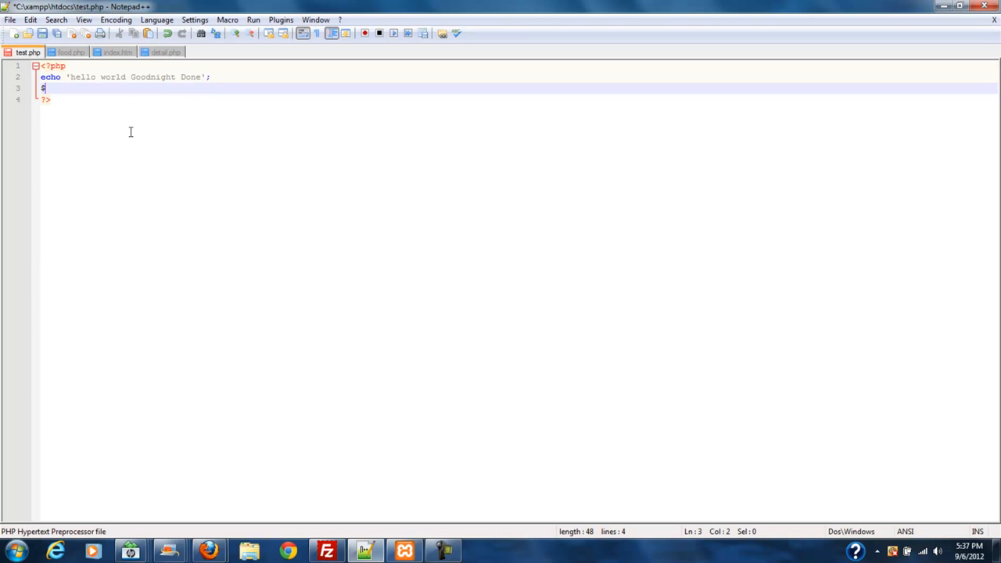
mouse_move(236, 226)
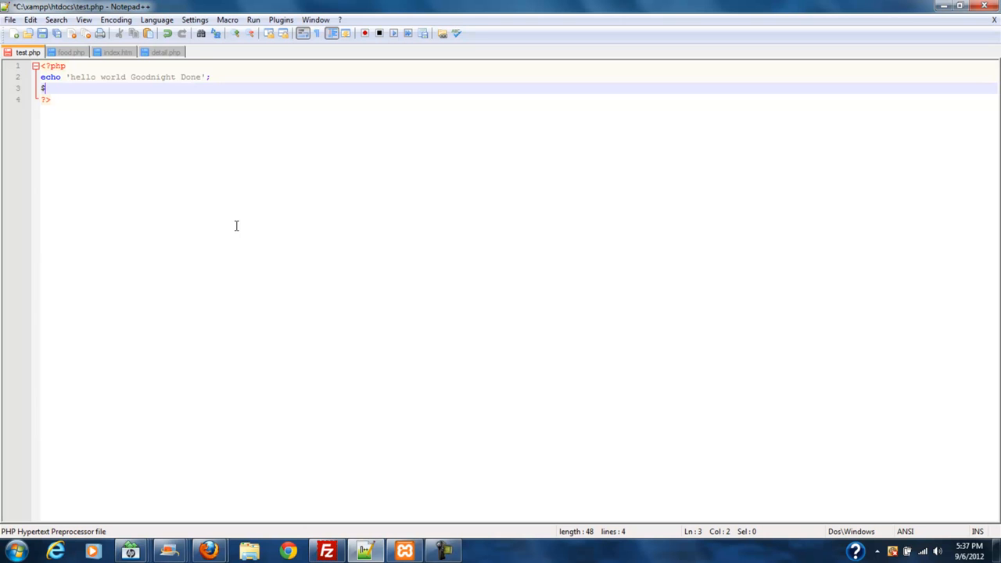
text(va)
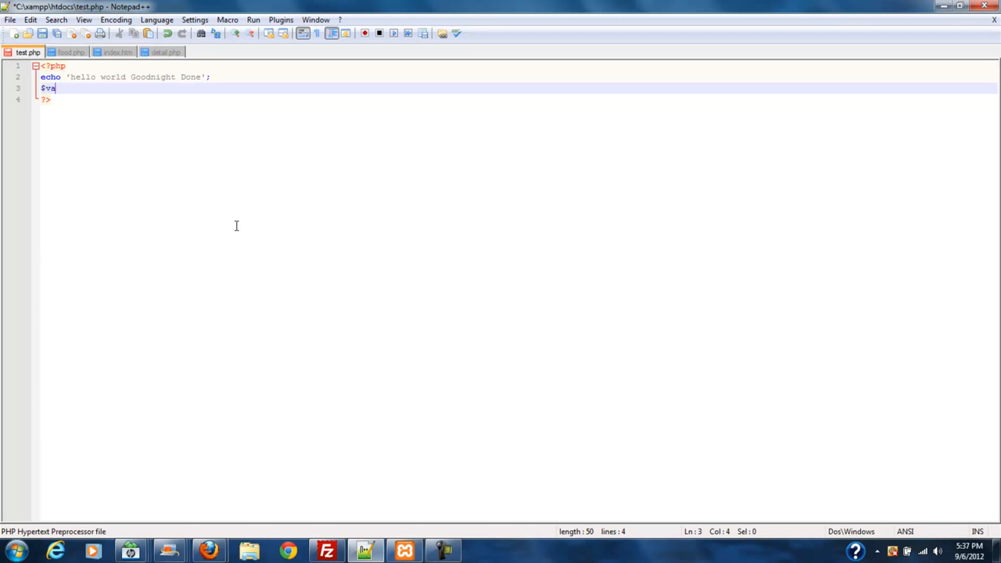
text(ri)
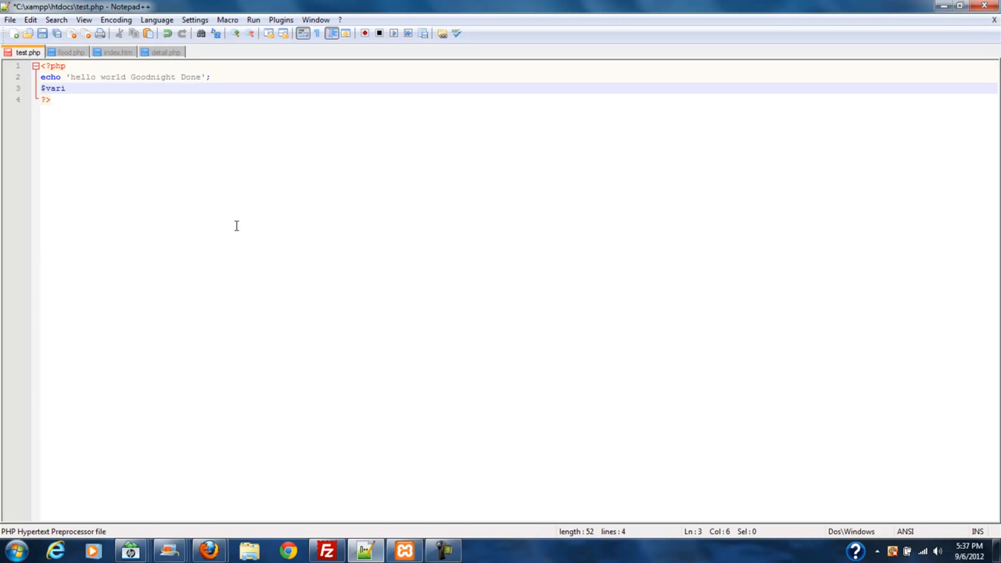
text(ab)
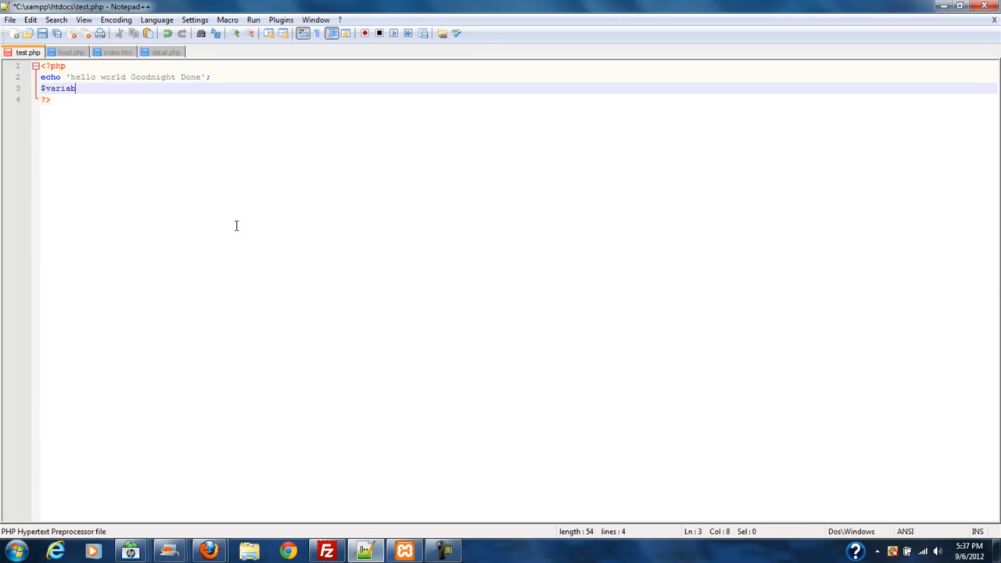
text(le)
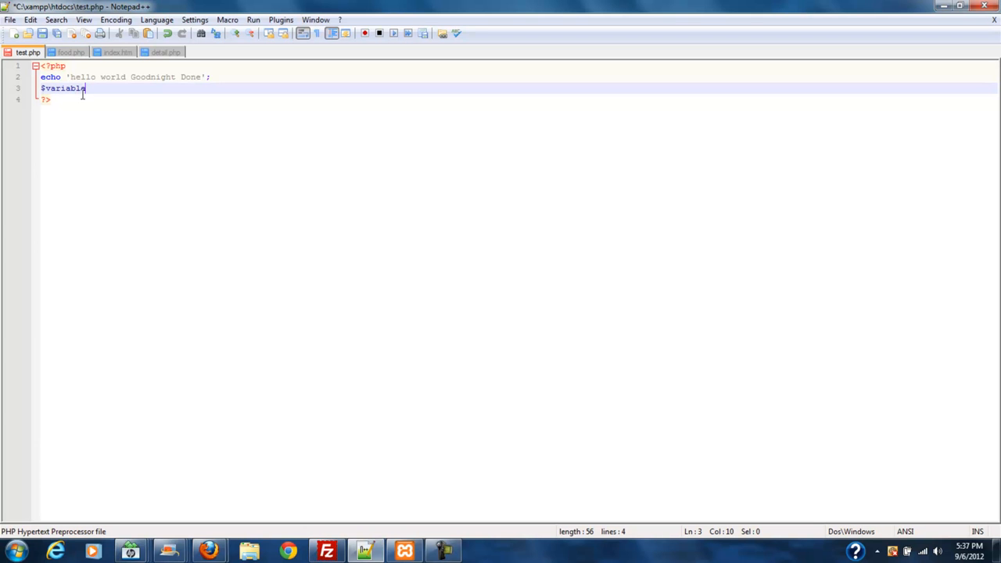
mouse_move(131, 121)
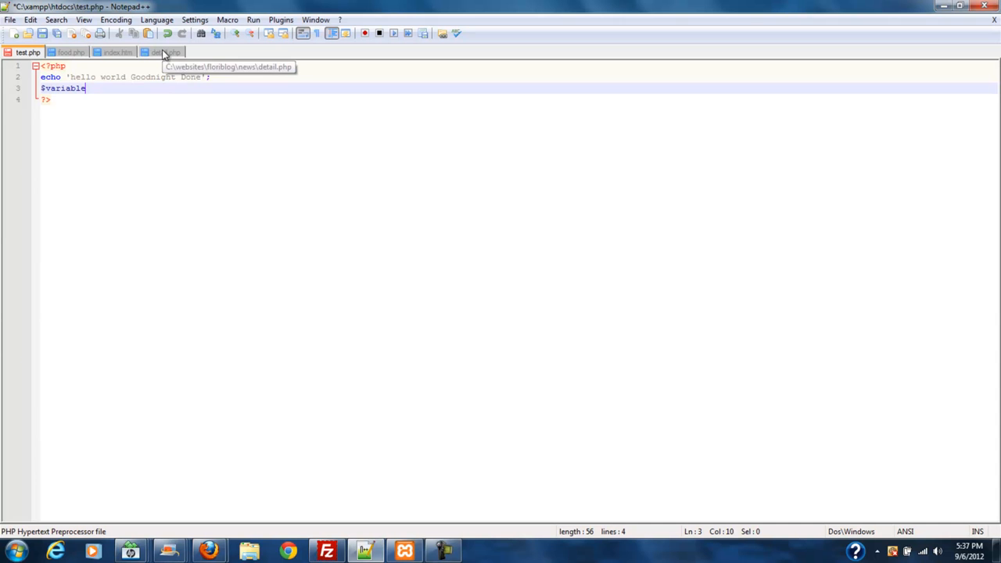
click(157, 52)
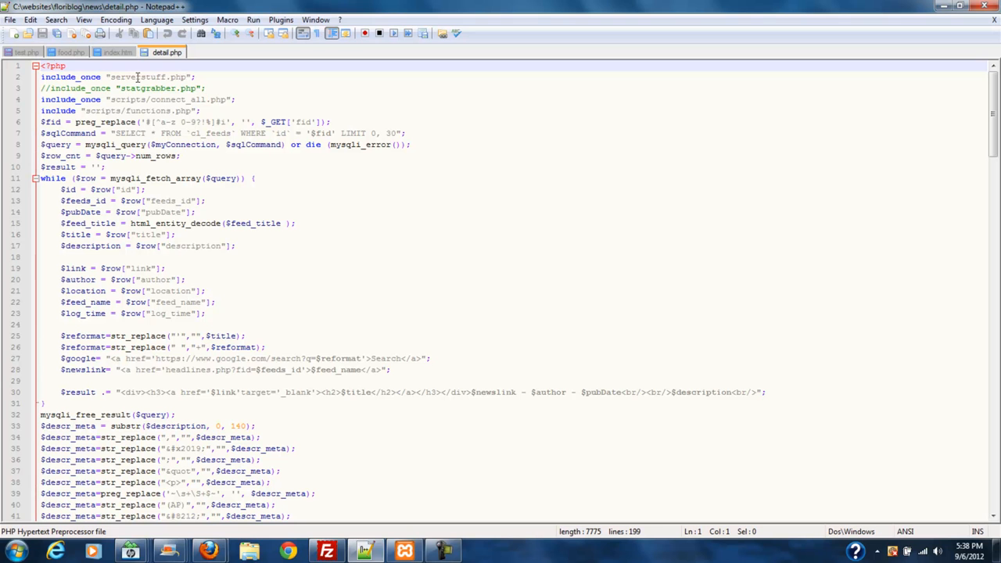
mouse_move(179, 77)
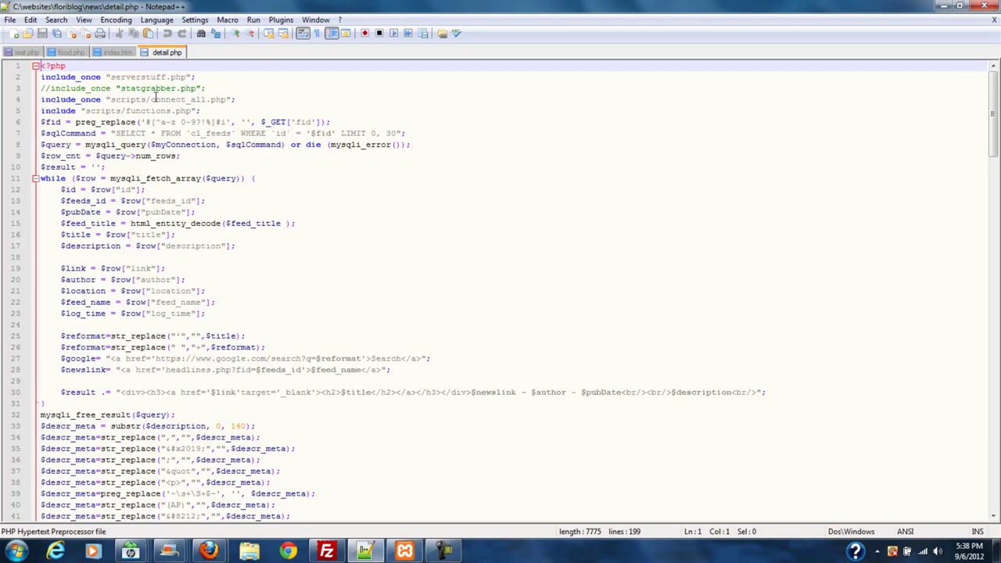
double_click(176, 99)
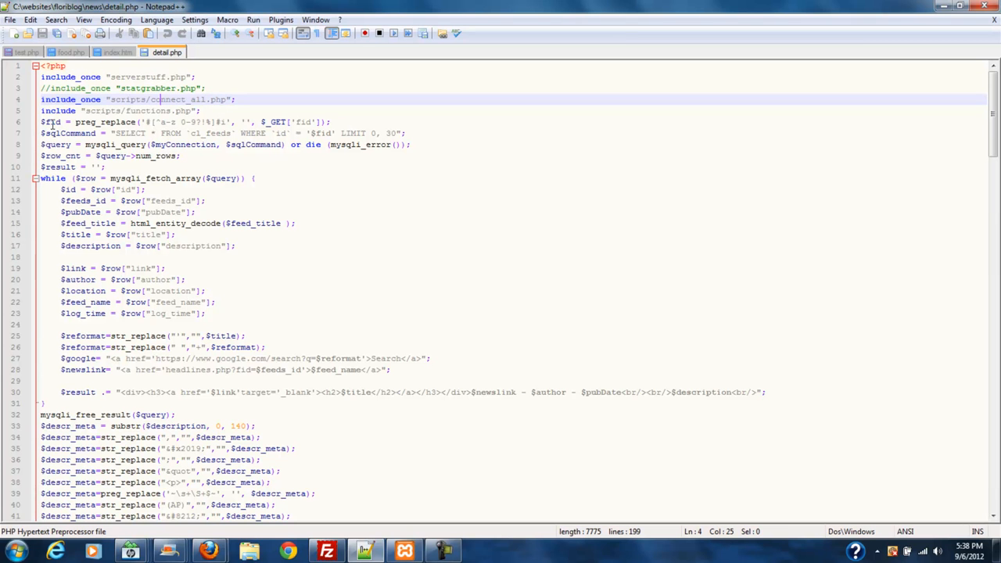
click(51, 122)
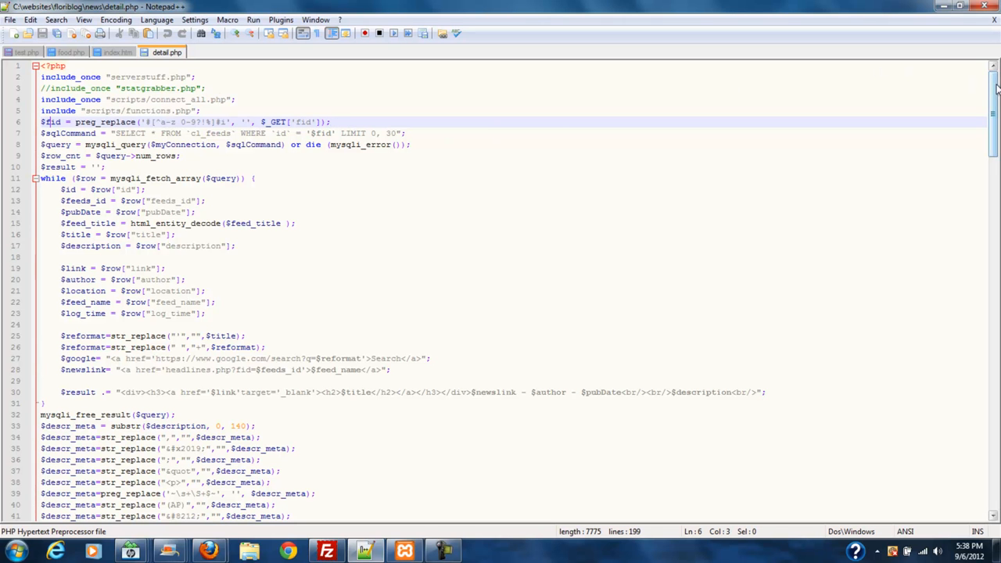
- Scroll through detail.php's keyword filtering code and HTML head
scroll(down, 3)
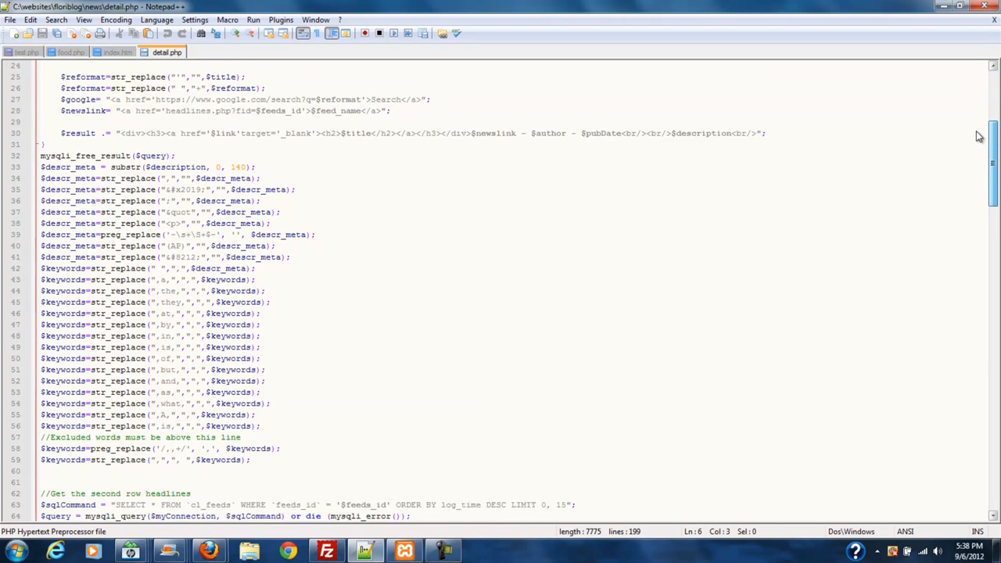
scroll(down, 3)
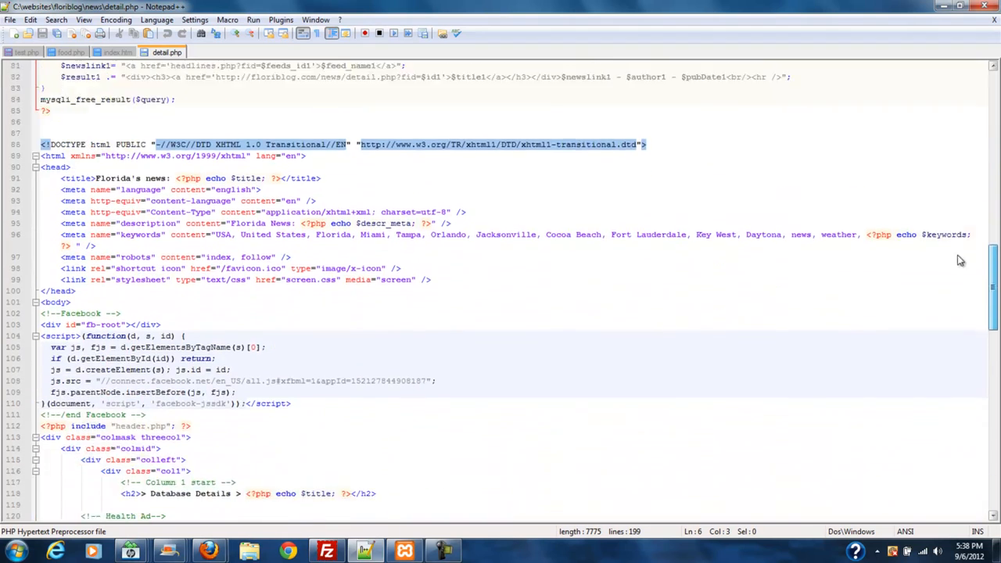
scroll(down, 3)
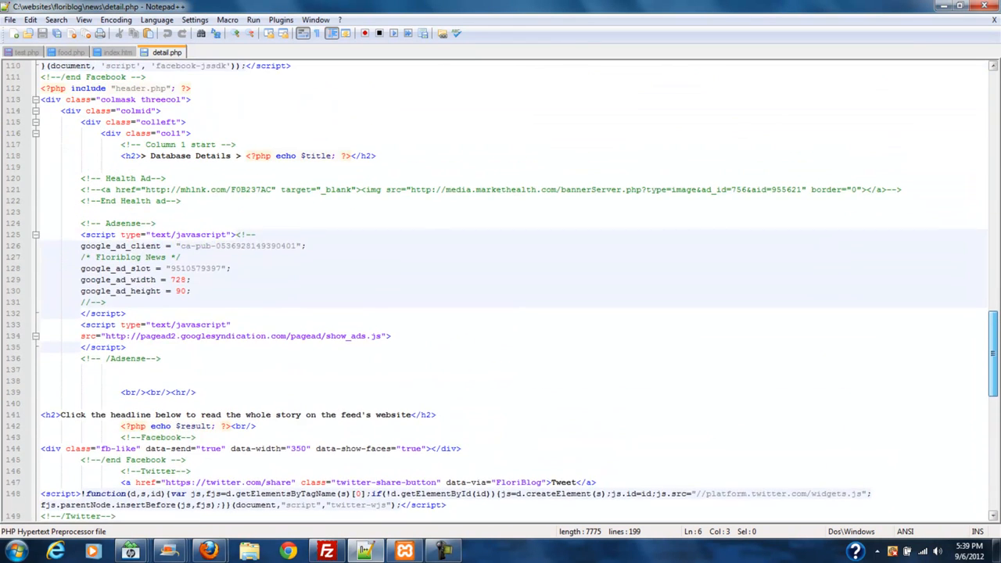
scroll(down, 3)
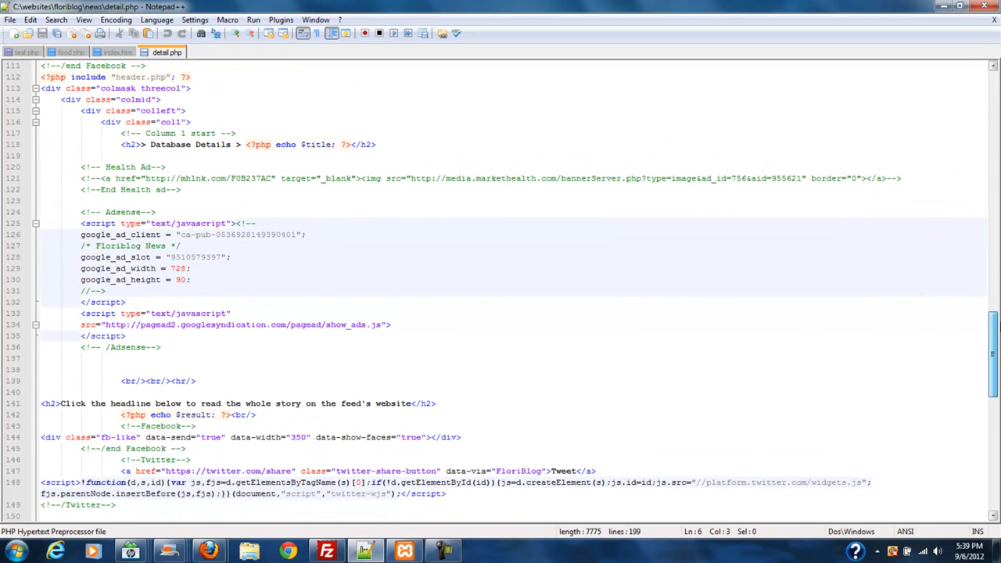
- Highlight the word 'Adsense' to show its comment block, then keep scrolling
click(133, 212)
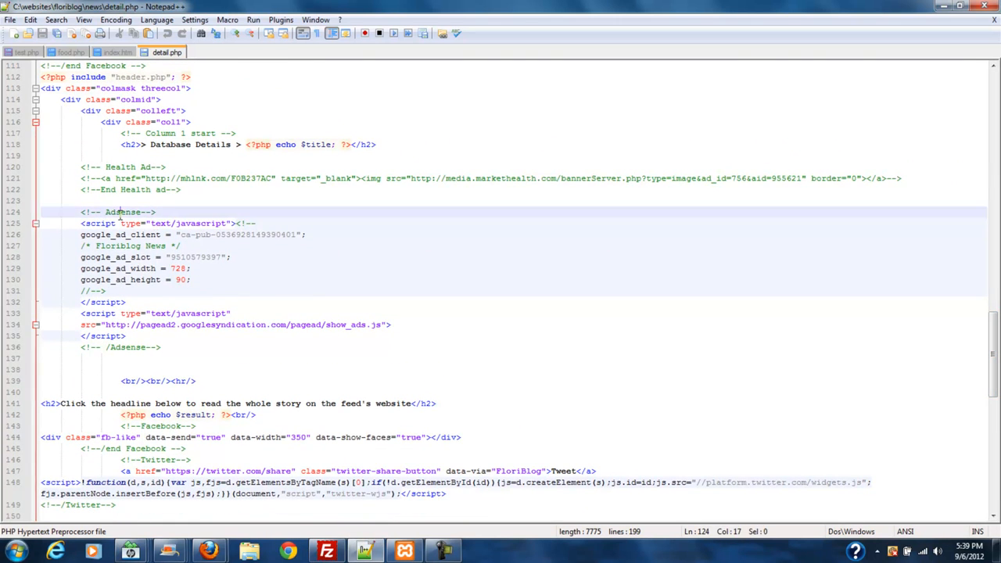
double_click(126, 211)
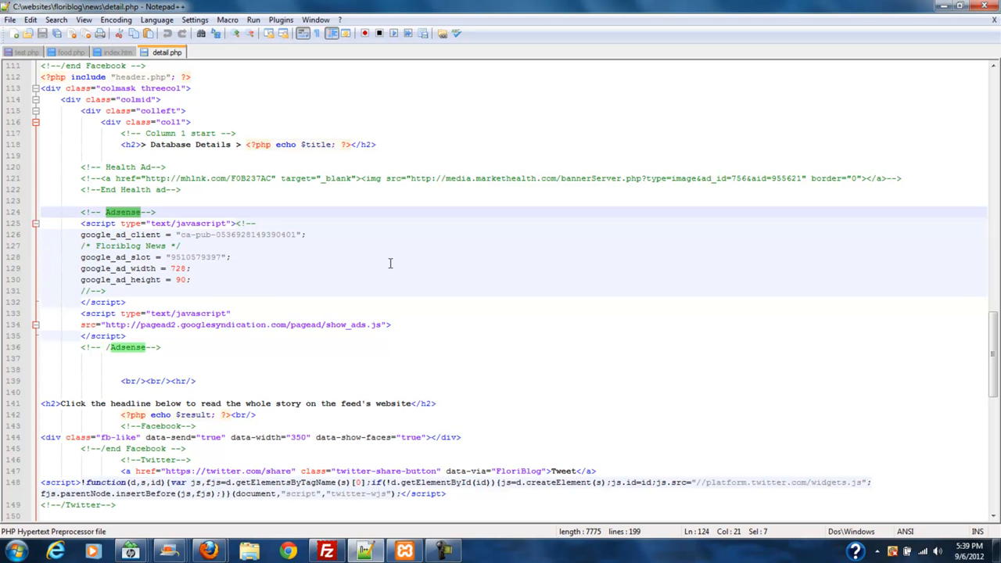
scroll(down, 3)
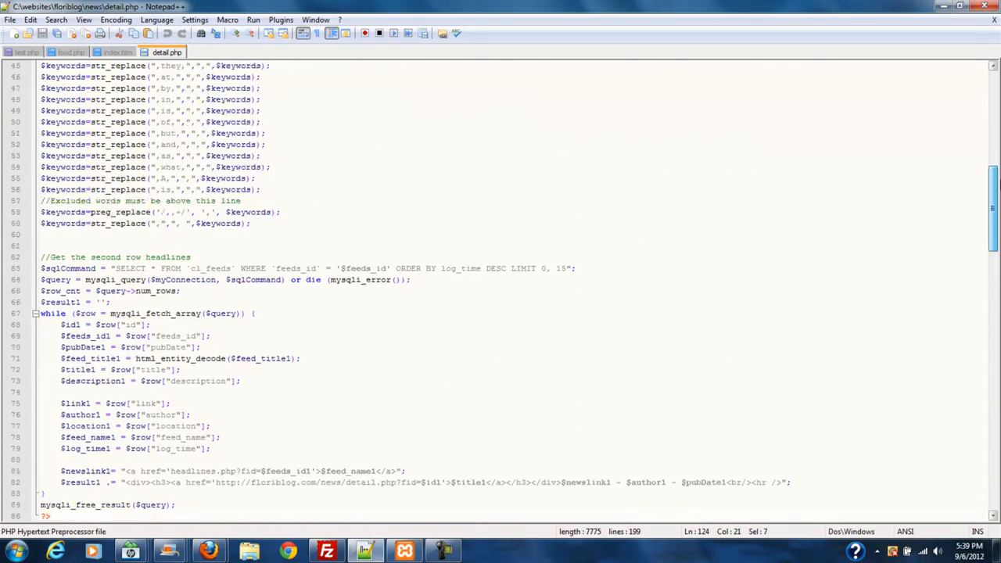
scroll(down, 3)
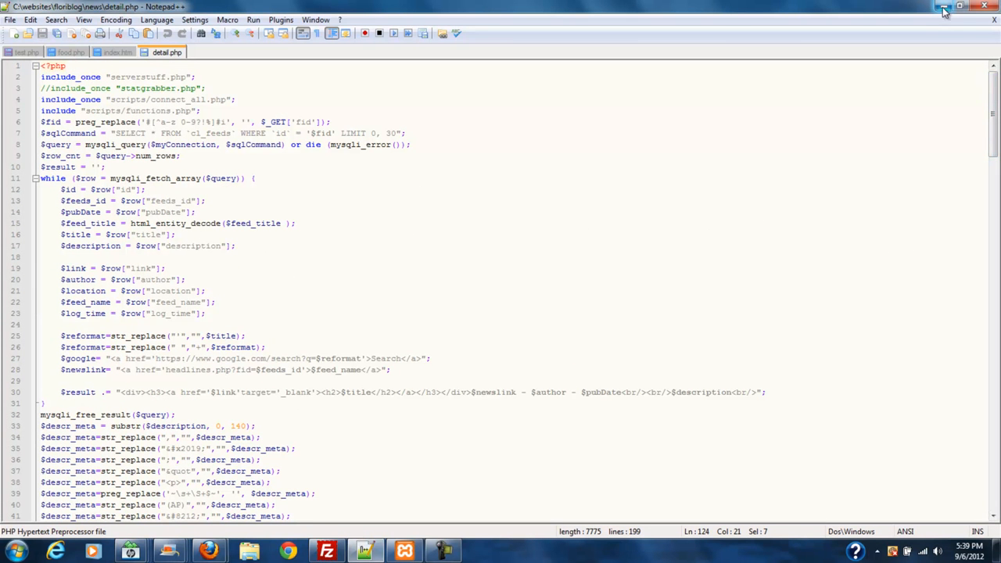
mouse_move(939, 8)
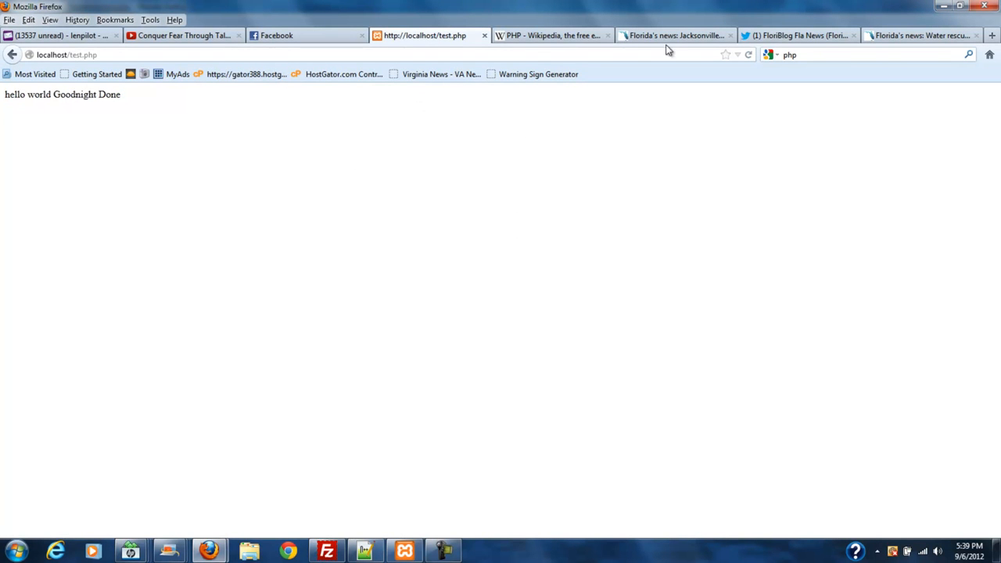
- On the FloriBlog Twitter tab, load the new Gitmo detainees tweet into the timeline
click(806, 36)
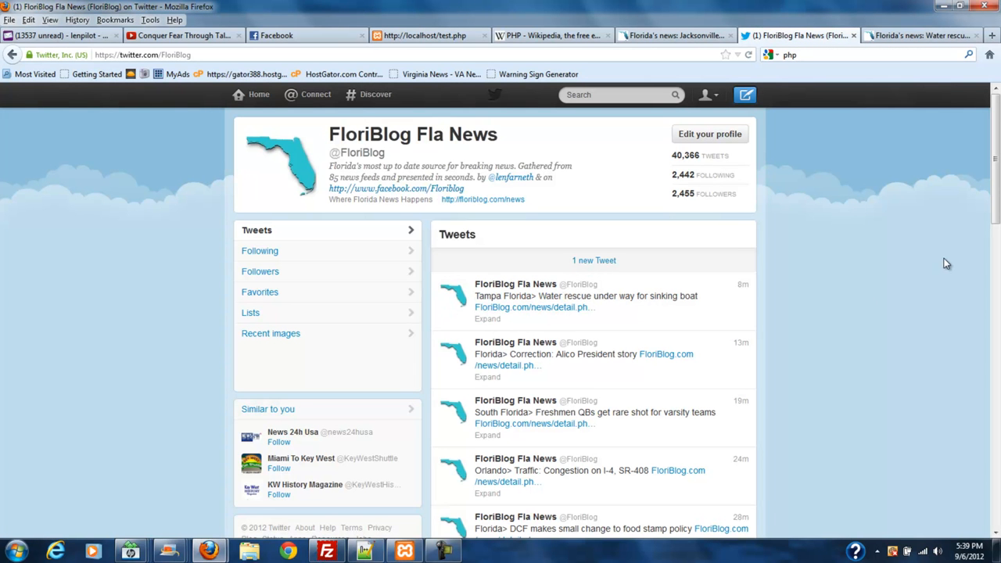
scroll(down, 3)
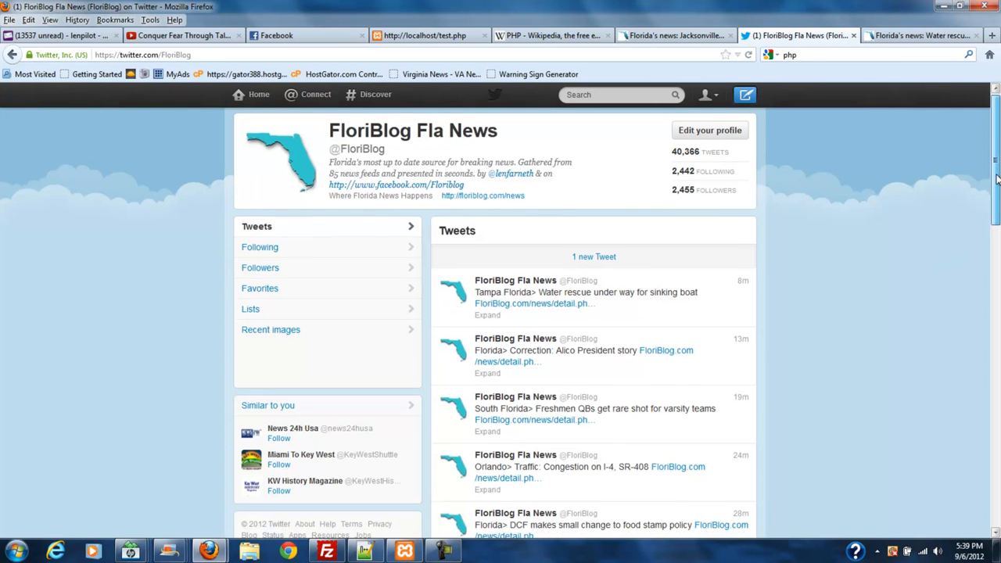
scroll(down, 3)
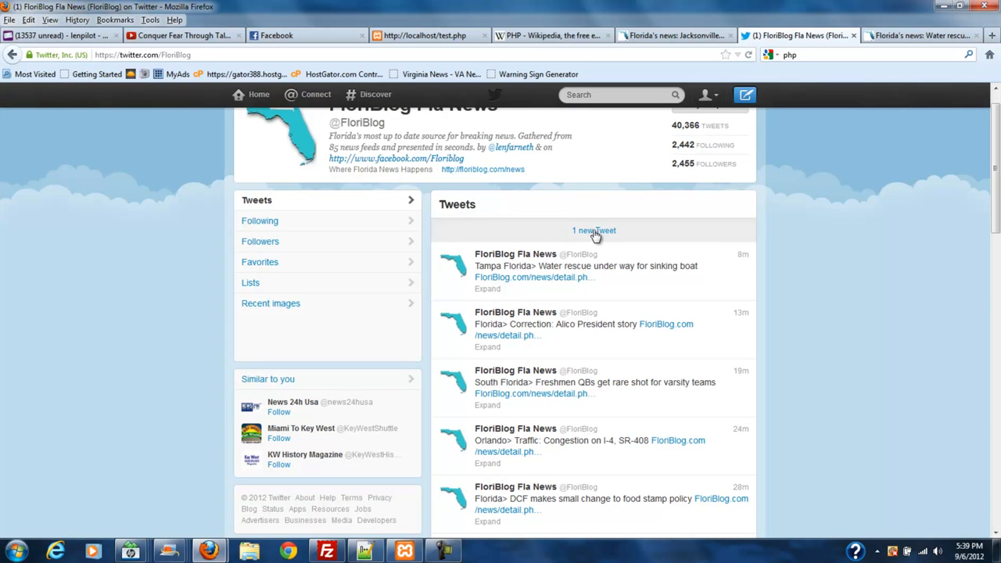
click(593, 229)
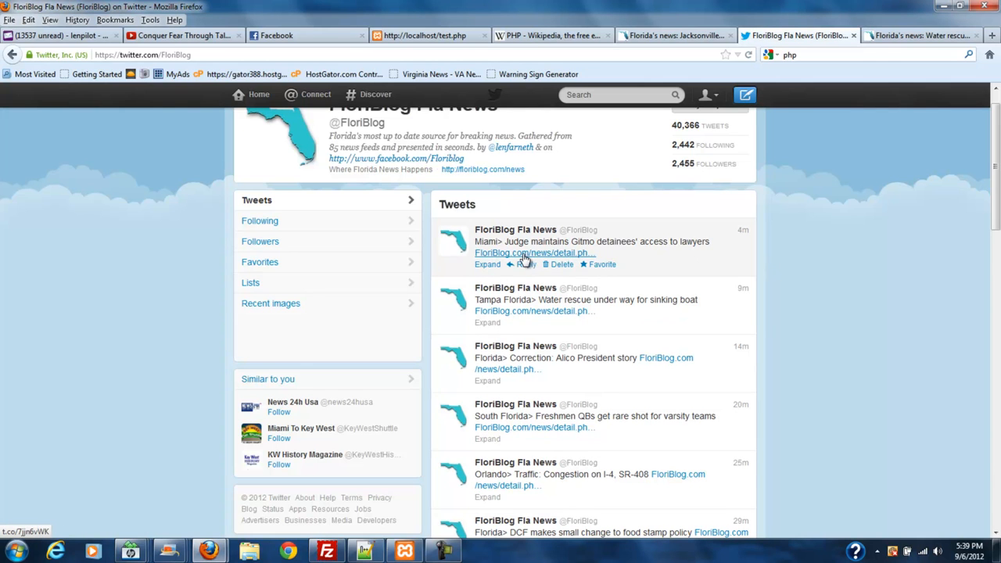
mouse_move(524, 253)
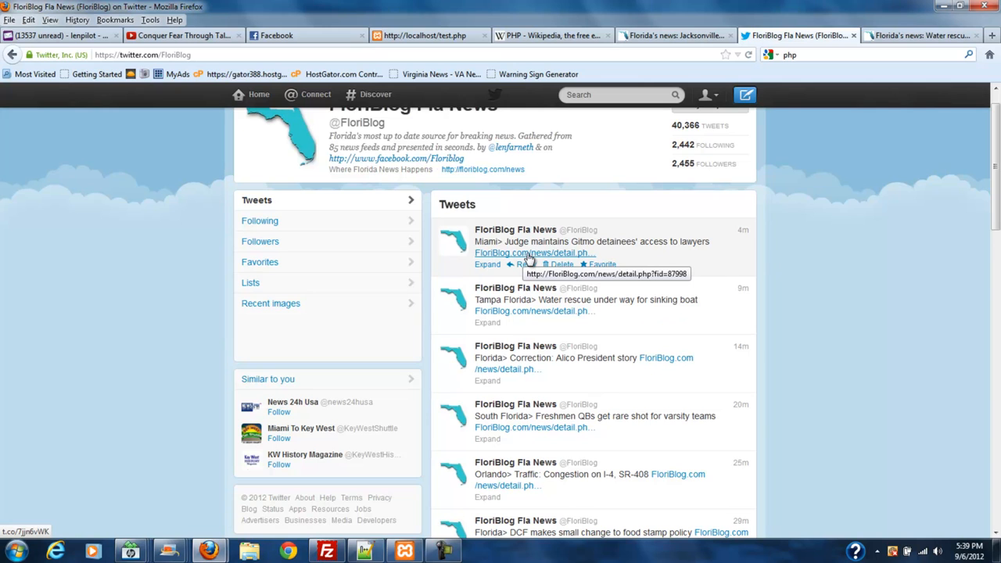
mouse_move(636, 258)
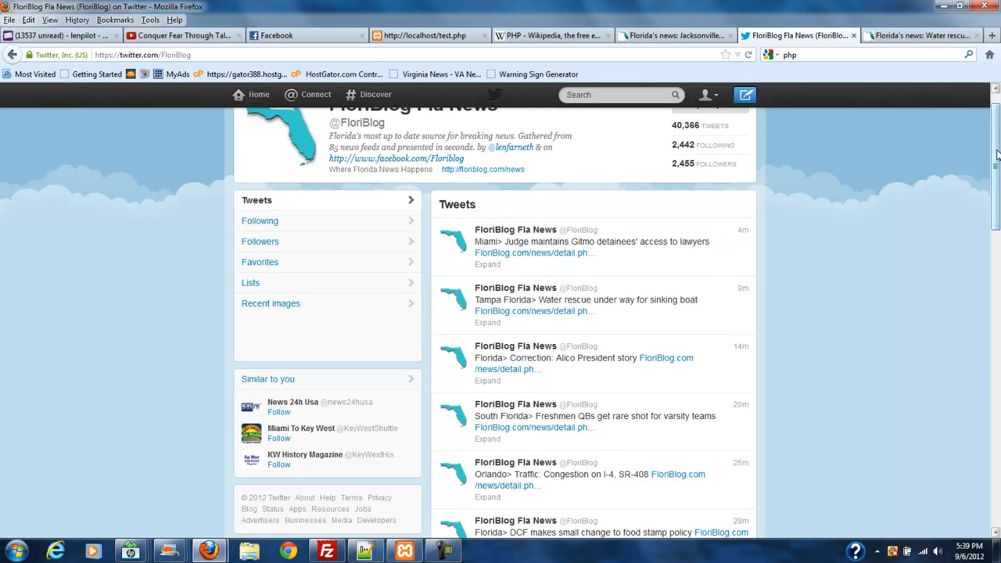
scroll(down, 3)
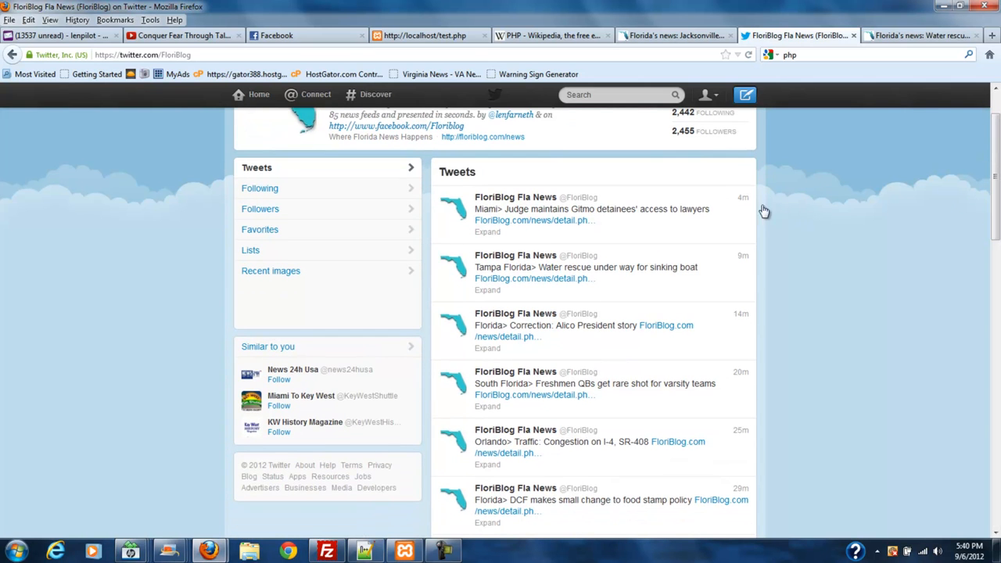
mouse_move(967, 232)
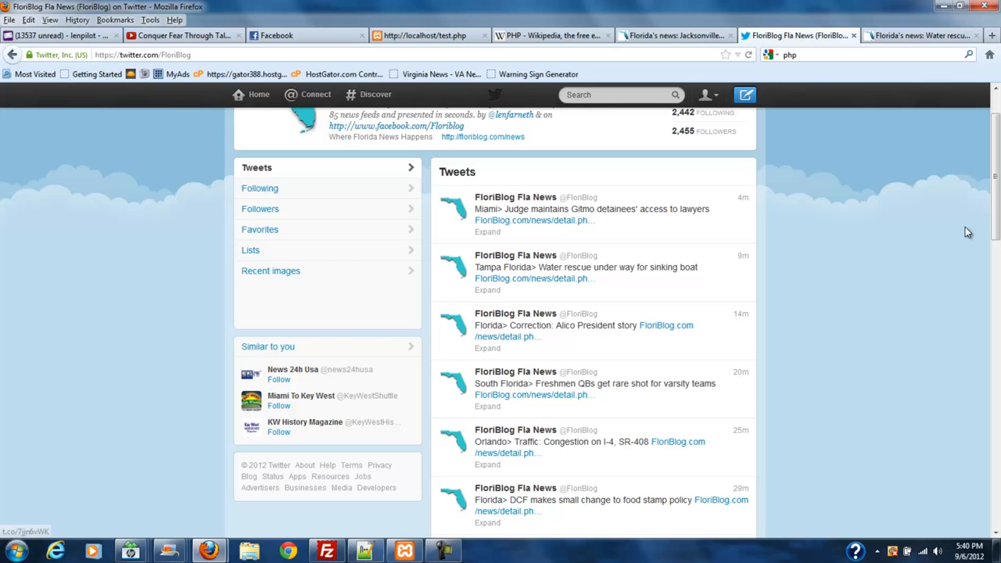
scroll(up, 3)
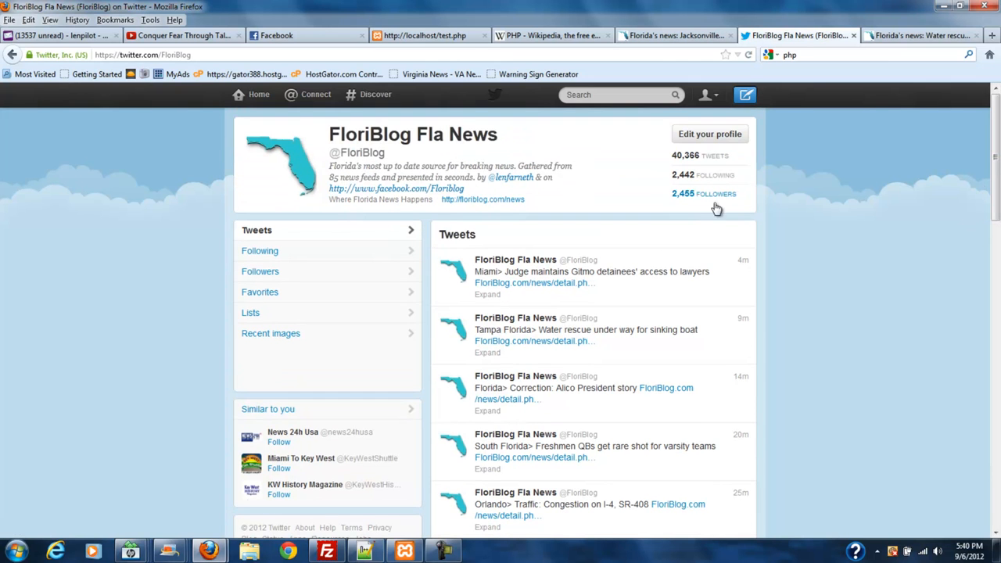
mouse_move(684, 202)
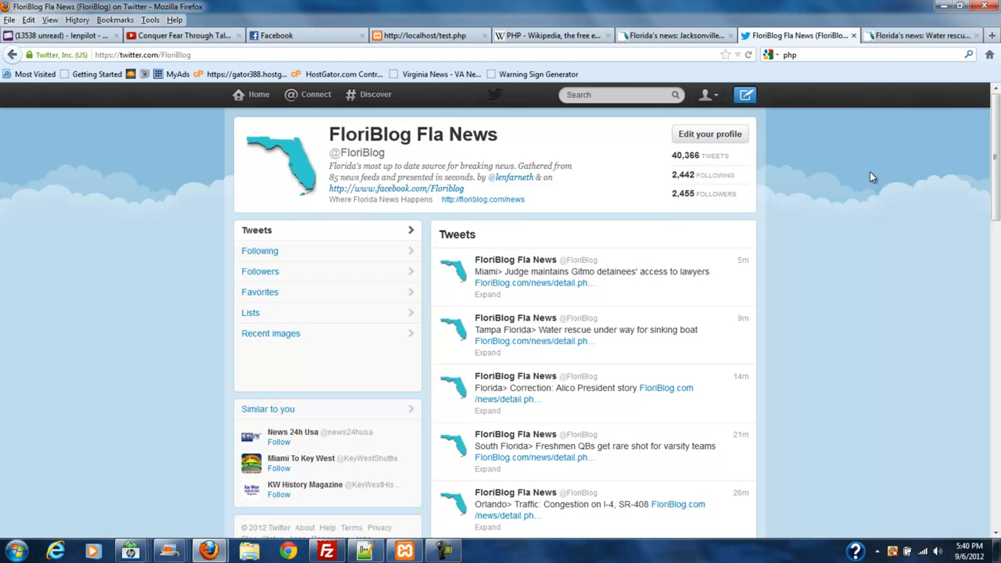
mouse_move(857, 86)
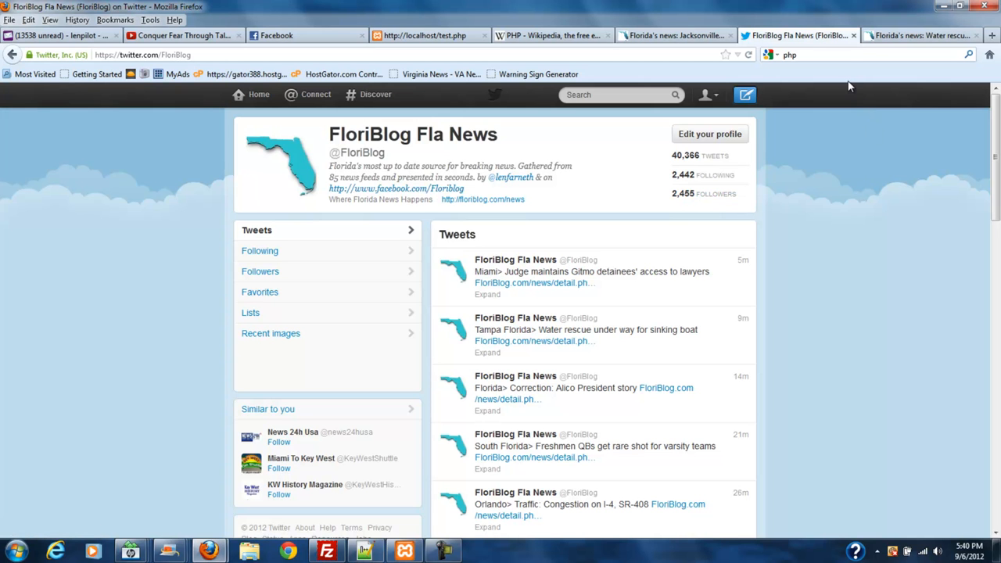
mouse_move(681, 39)
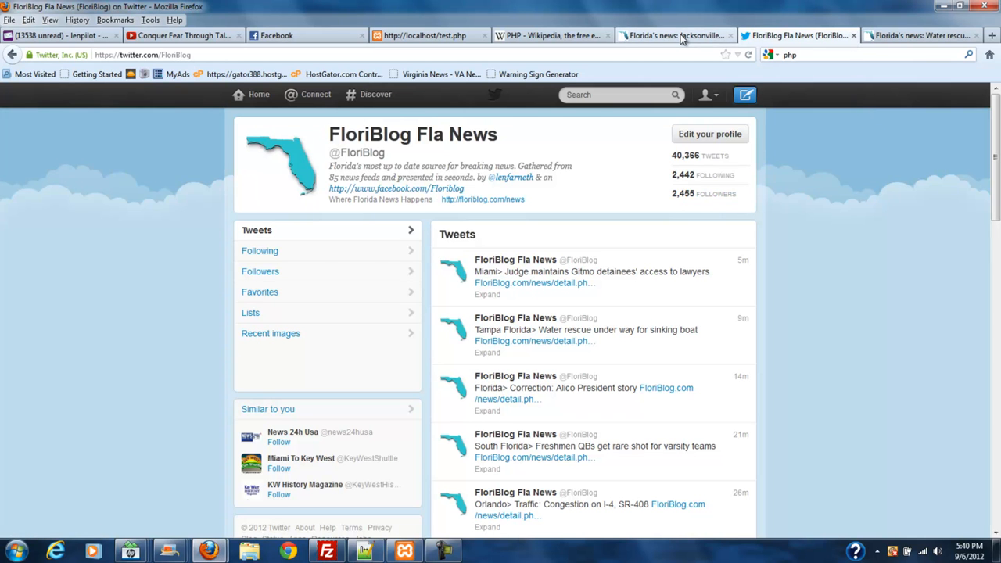
- Switch to the 'Jacksonville man convicted of robbing couple in car' story tab and scroll it
click(682, 35)
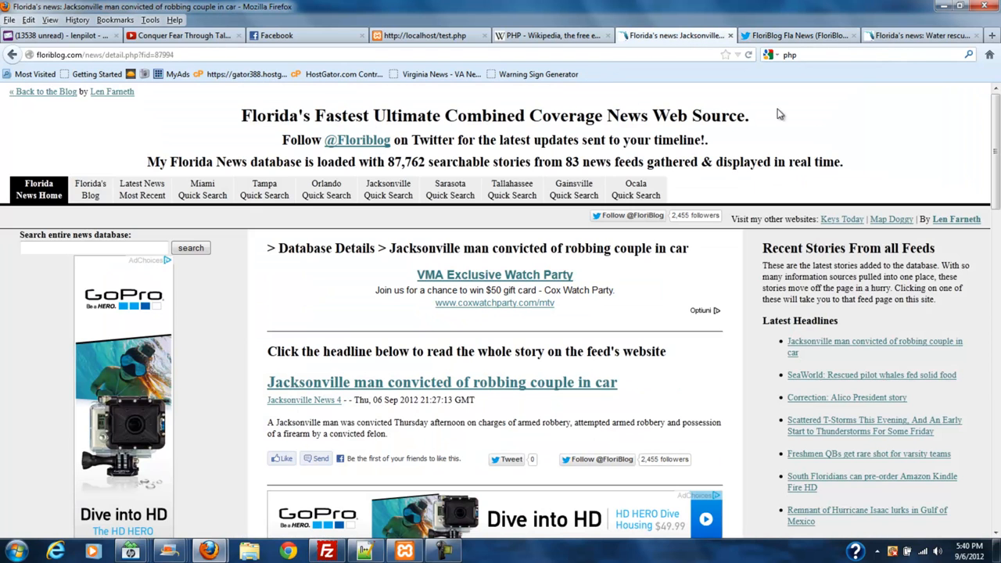
scroll(down, 3)
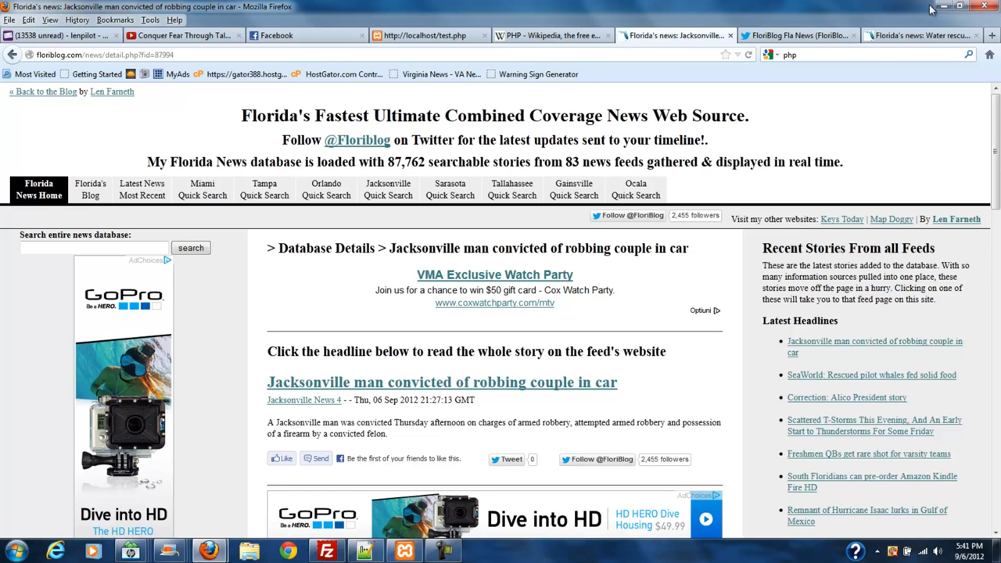
mouse_move(841, 14)
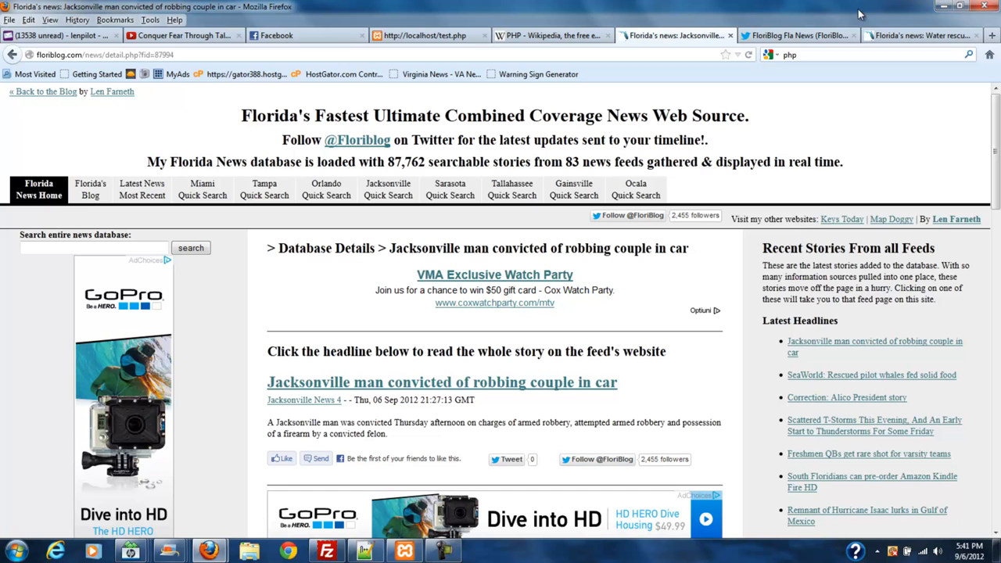
mouse_move(822, 14)
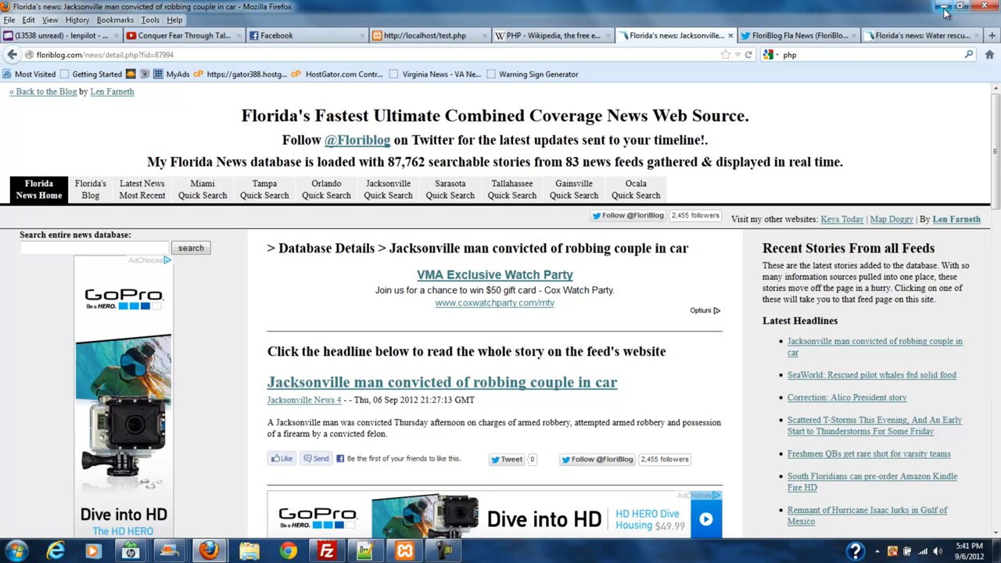
mouse_move(943, 9)
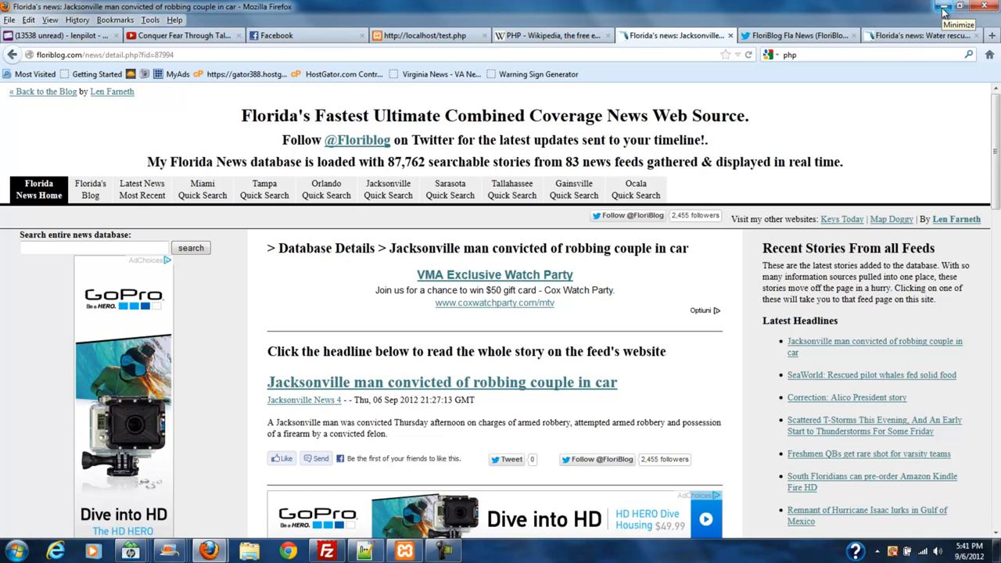